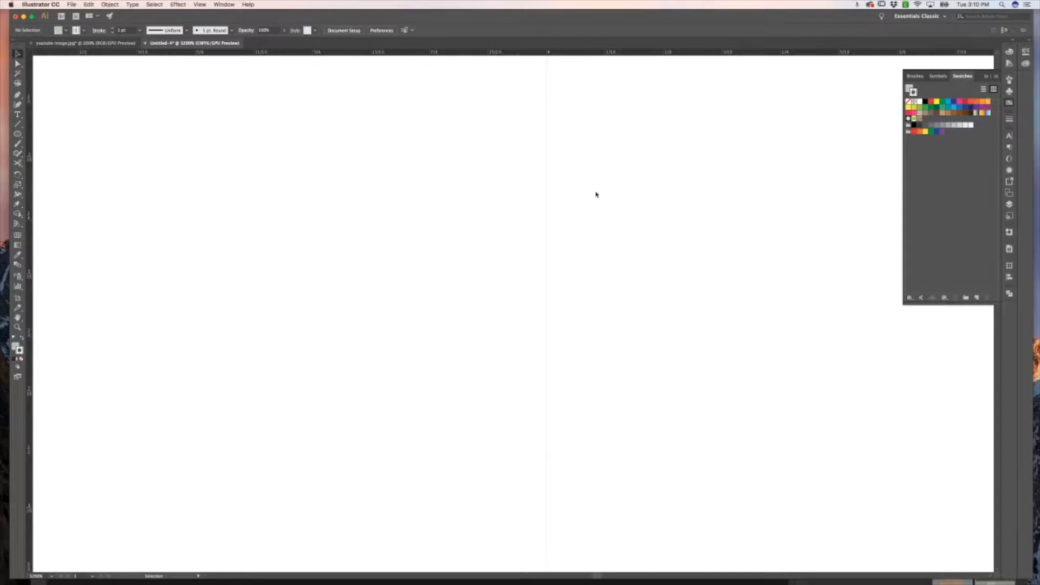
pyautogui.moveTo(476, 187)
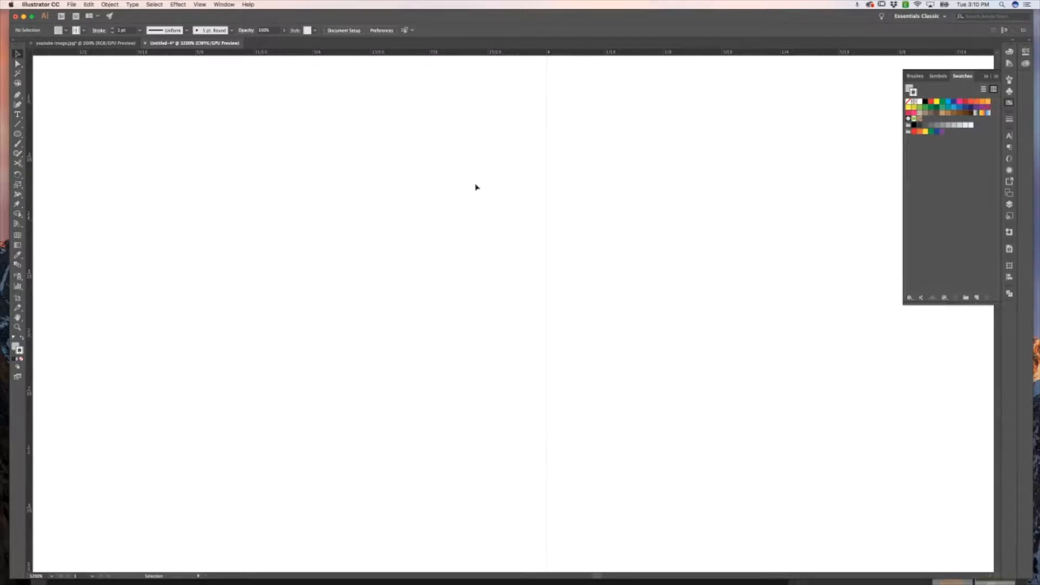
pyautogui.moveTo(475, 188)
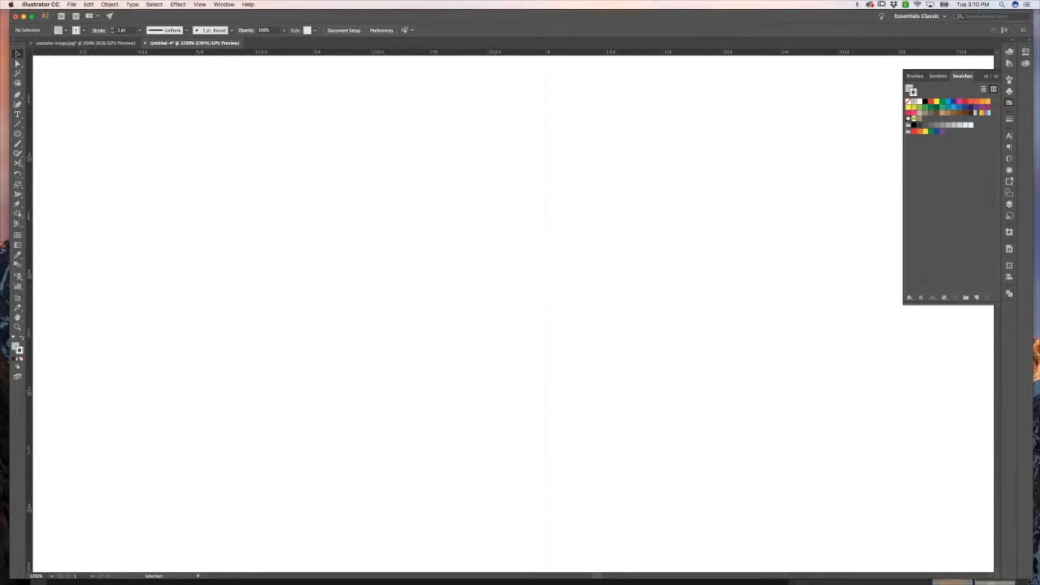
pyautogui.moveTo(389, 253)
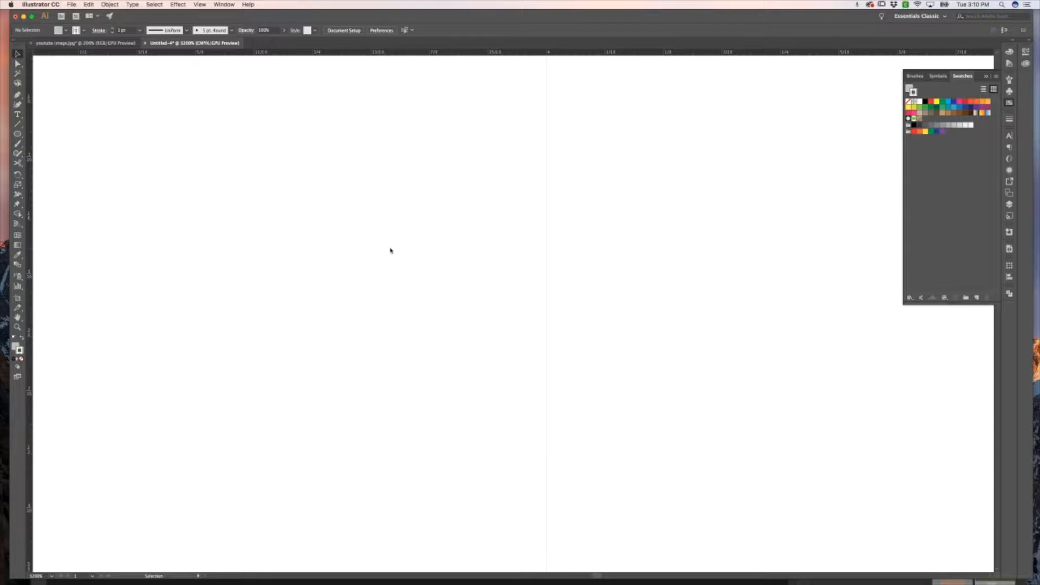
pyautogui.moveTo(837, 139)
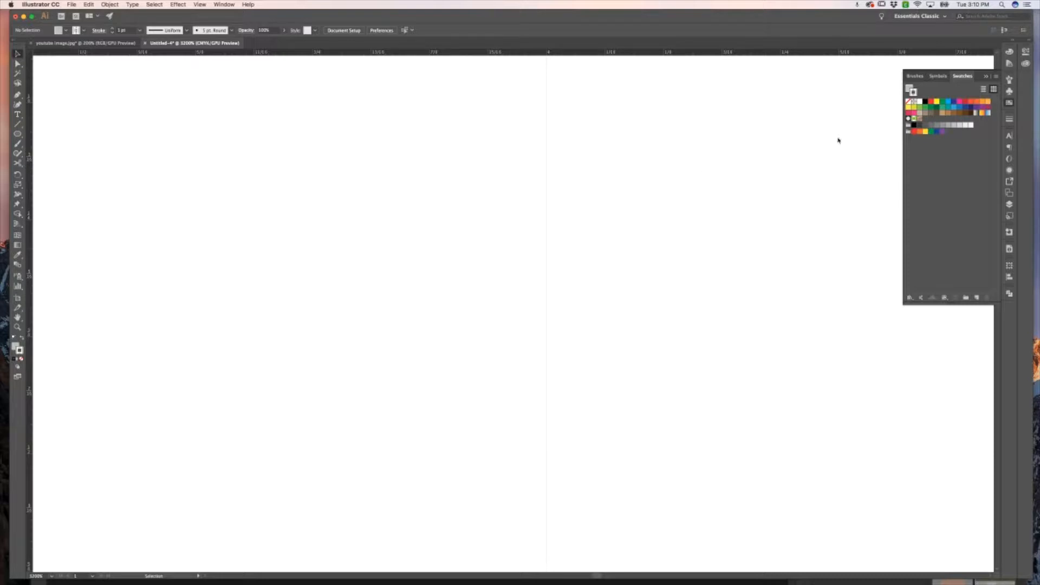
pyautogui.moveTo(205, 192)
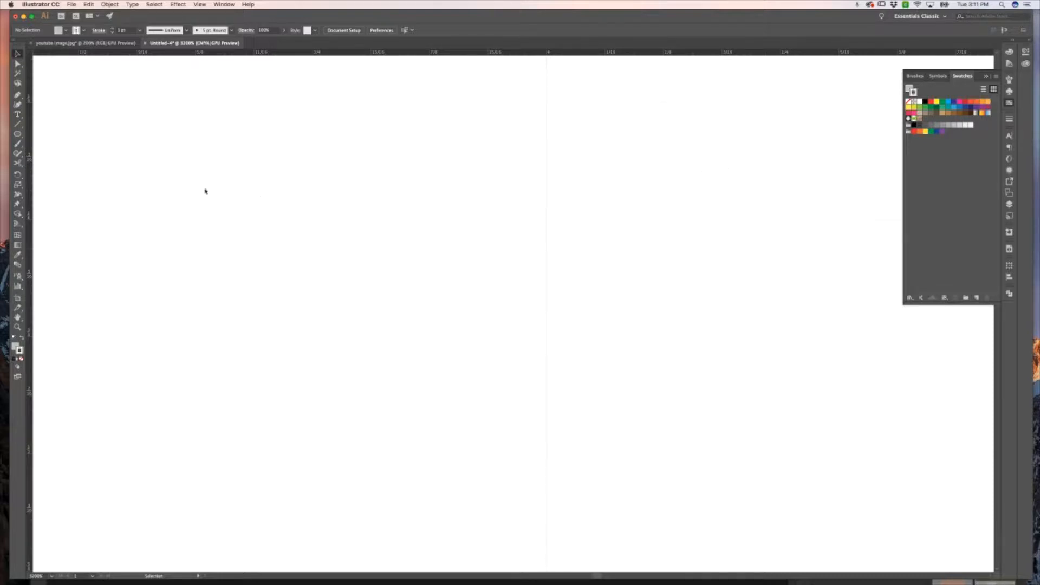
pyautogui.moveTo(19, 134)
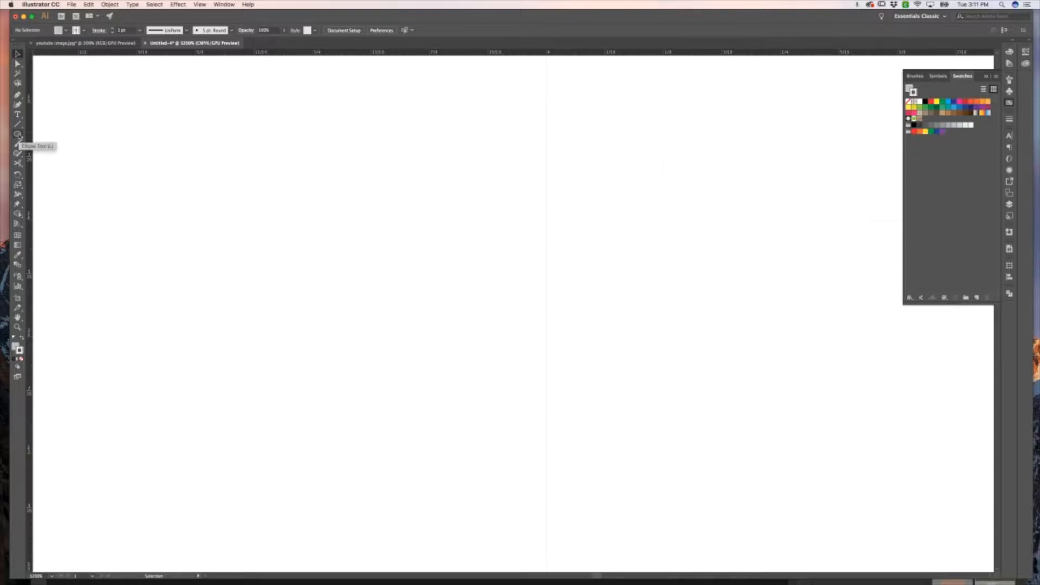
pyautogui.moveTo(48, 140)
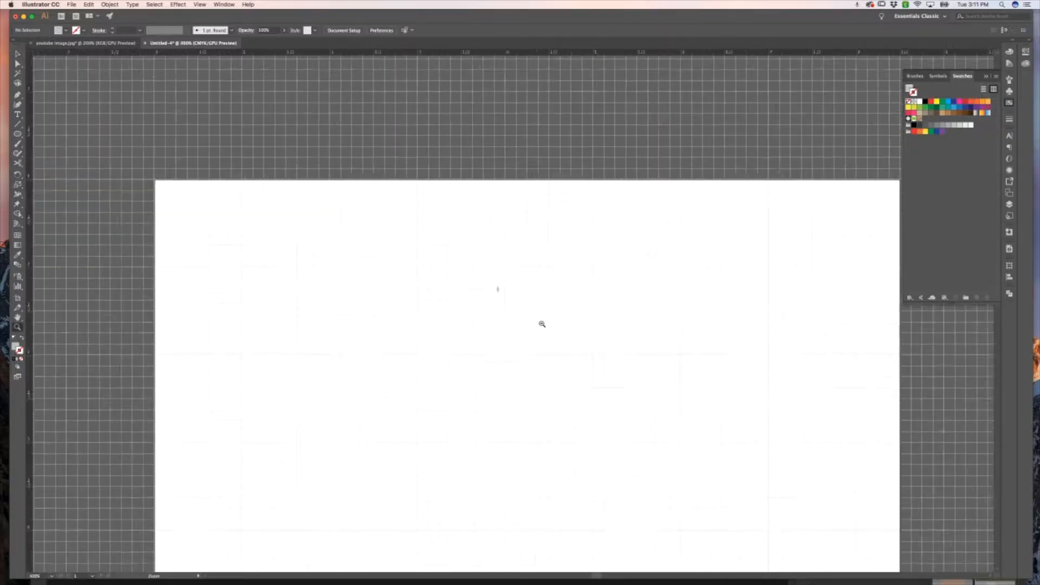
# Step: Zoom in closely on the small gray oval, then deselect it
pyautogui.click(541, 324)
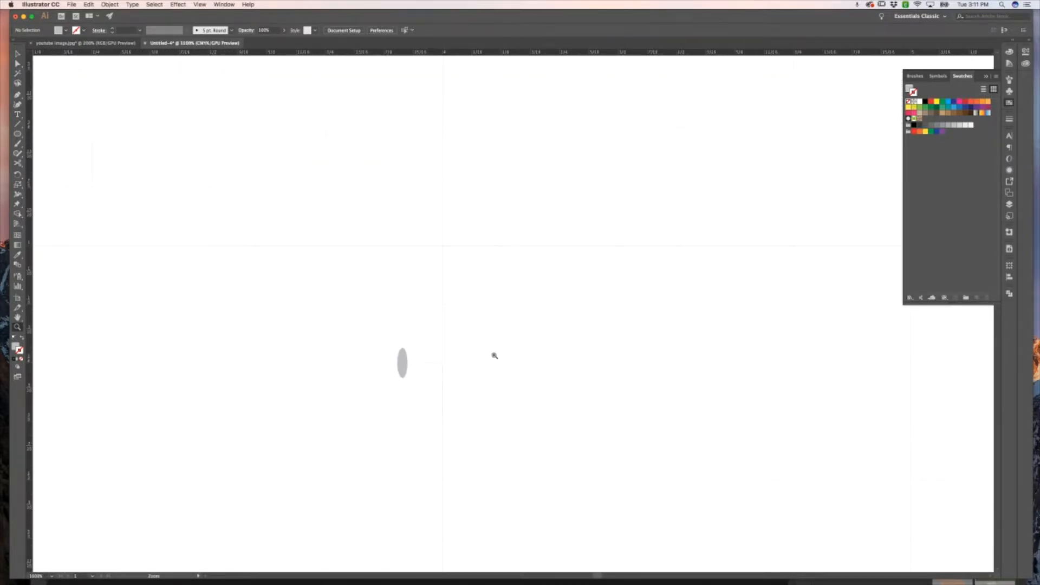
pyautogui.click(494, 356)
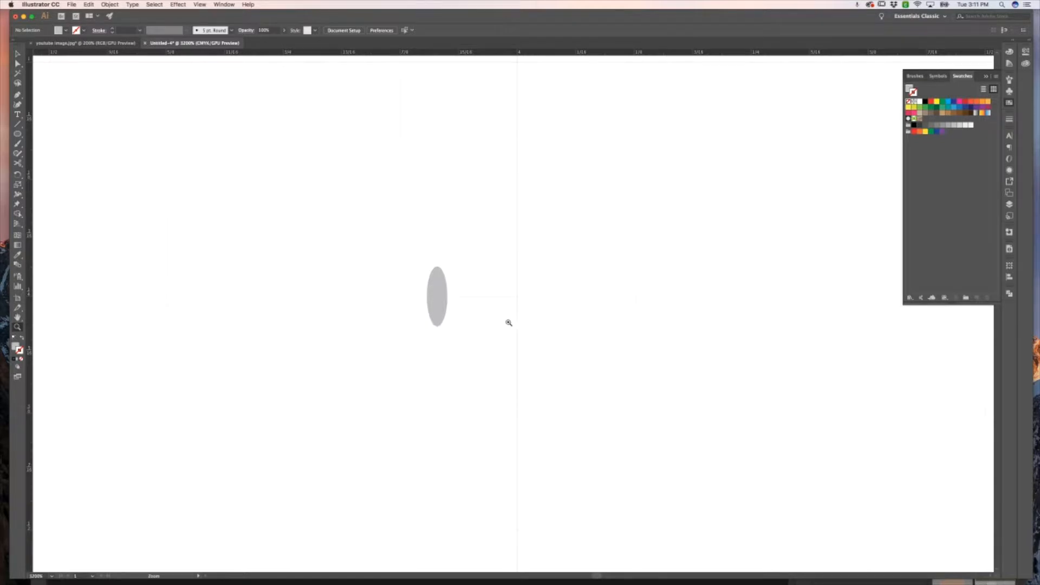
pyautogui.moveTo(478, 310)
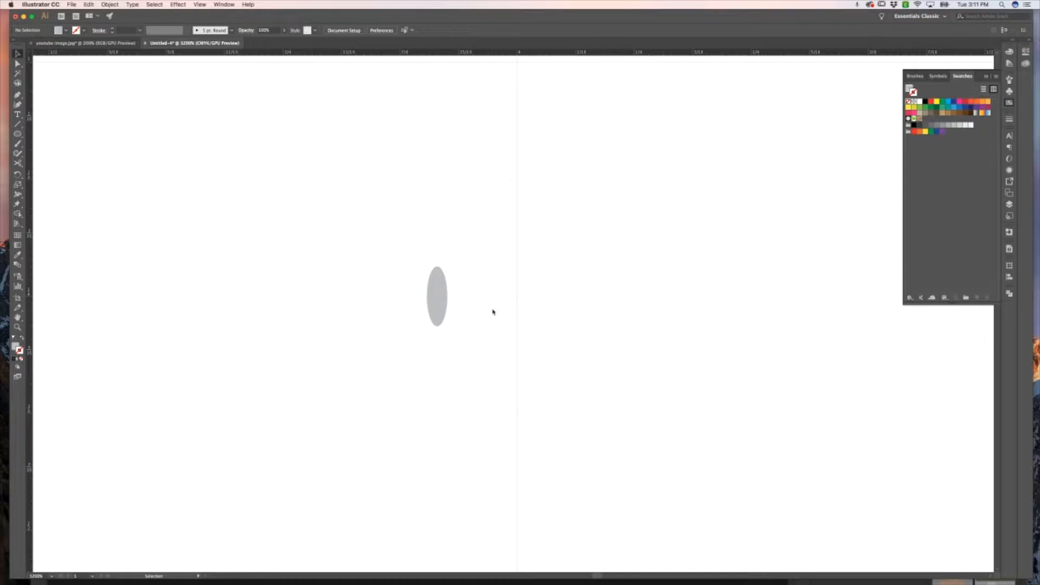
pyautogui.moveTo(461, 300)
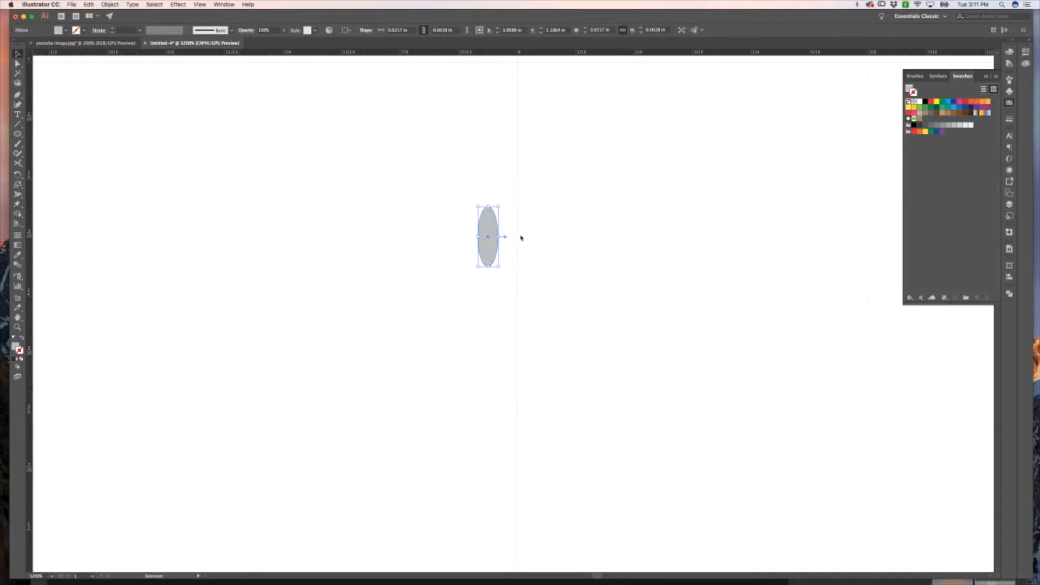
pyautogui.moveTo(572, 147)
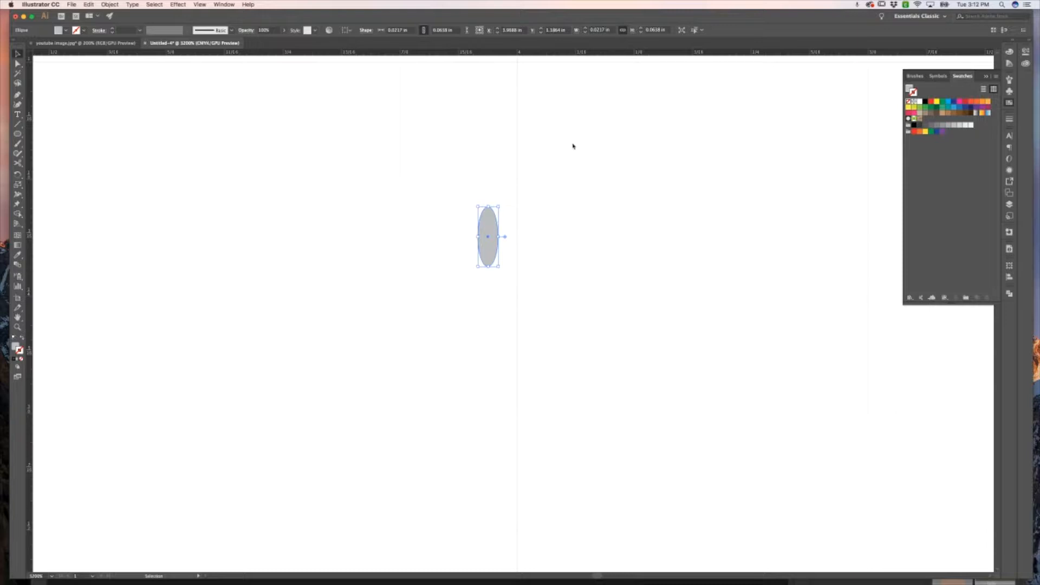
pyautogui.moveTo(111, 4)
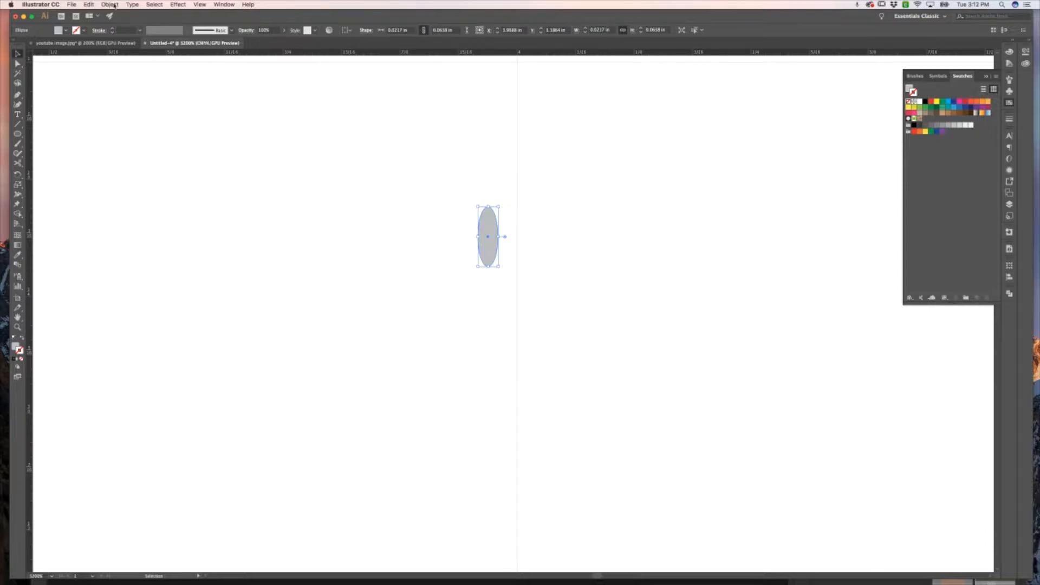
pyautogui.moveTo(563, 204)
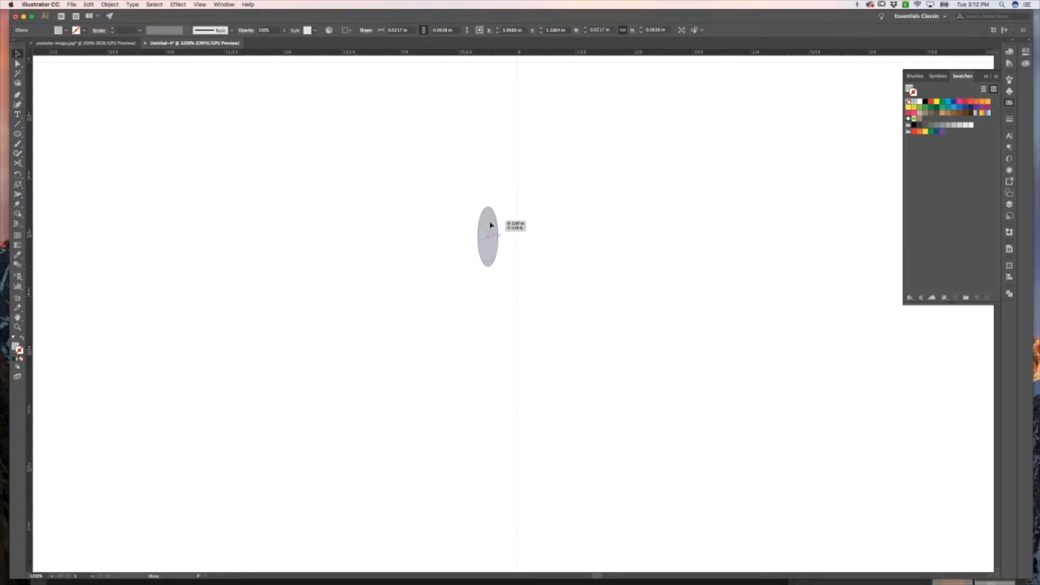
pyautogui.click(552, 221)
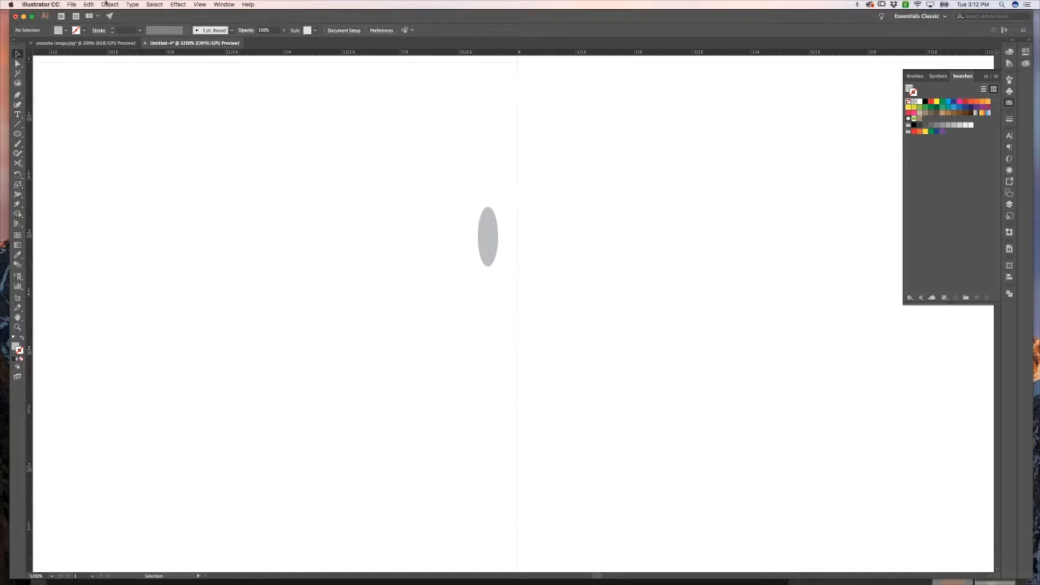
pyautogui.click(109, 4)
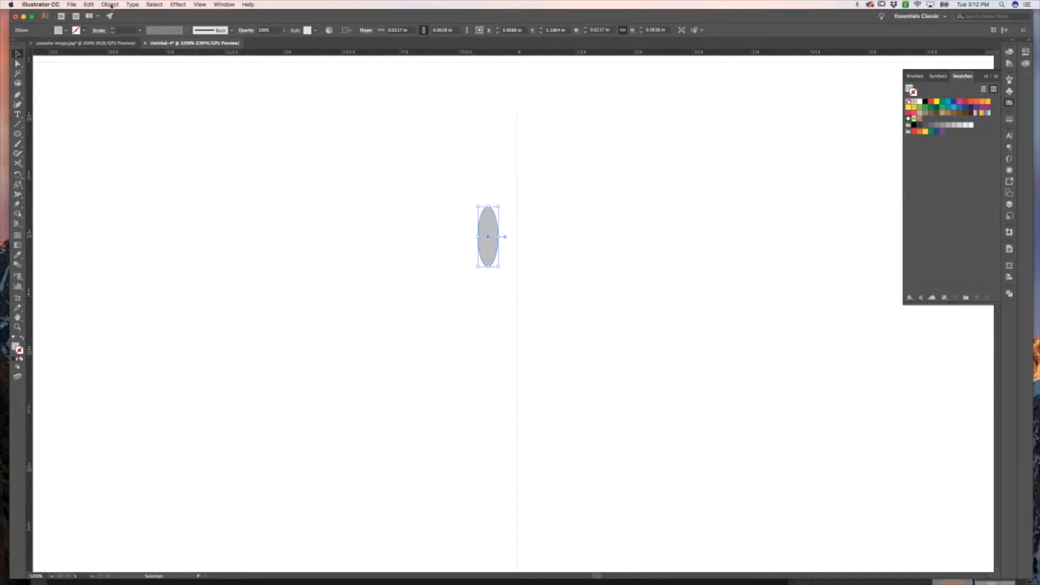
# Step: Make a pattern from the selected gray oval via Object > Pattern > Make and dismiss the notice
pyautogui.click(110, 5)
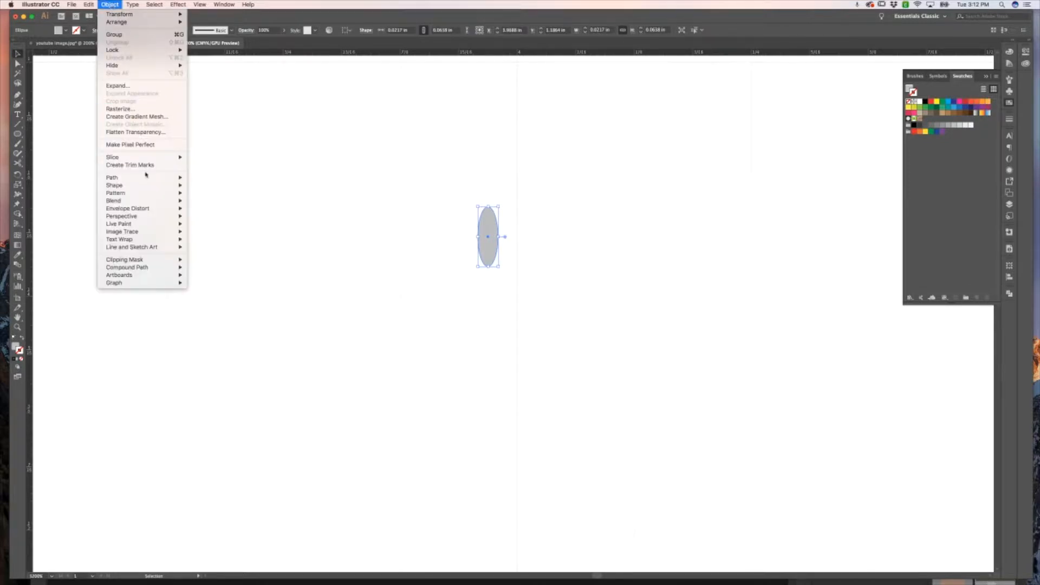
pyautogui.moveTo(115, 193)
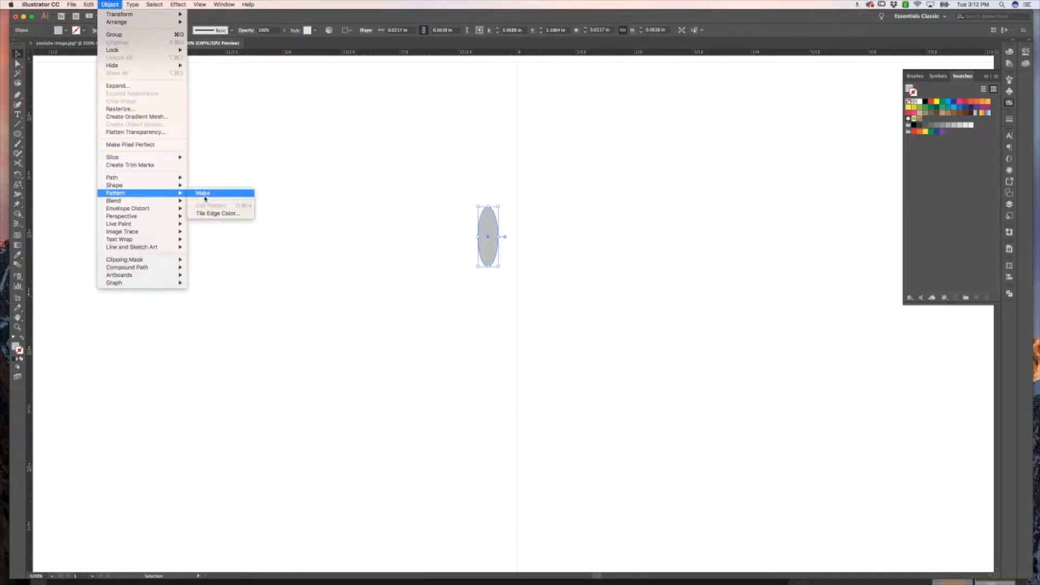
pyautogui.click(203, 193)
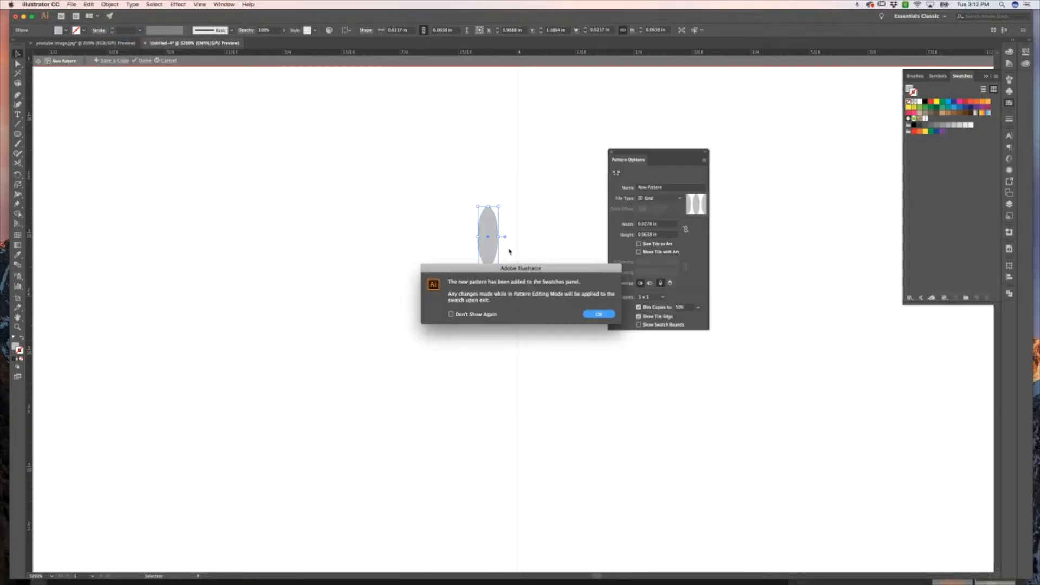
pyautogui.moveTo(509, 293)
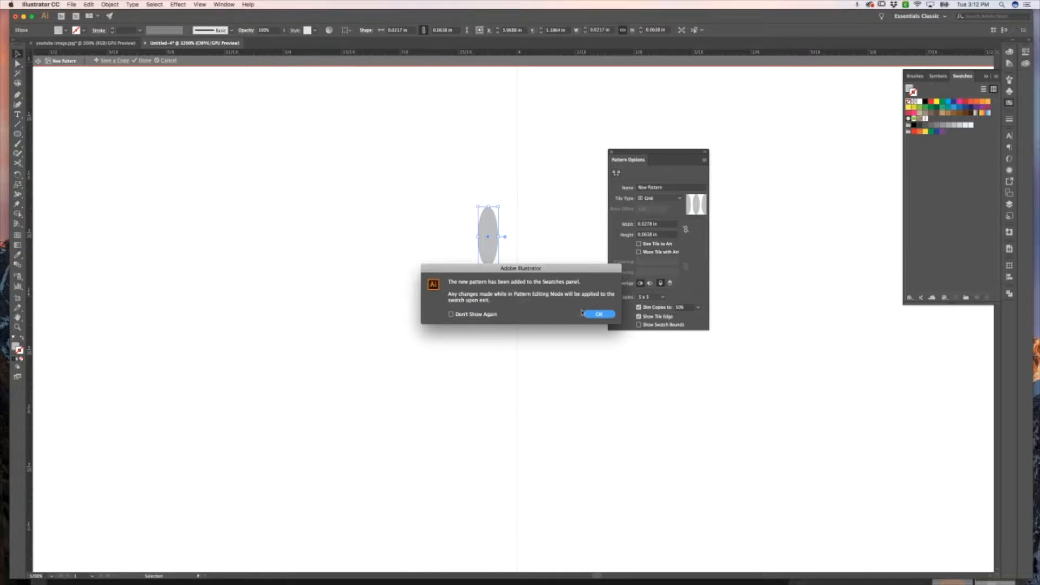
pyautogui.click(598, 314)
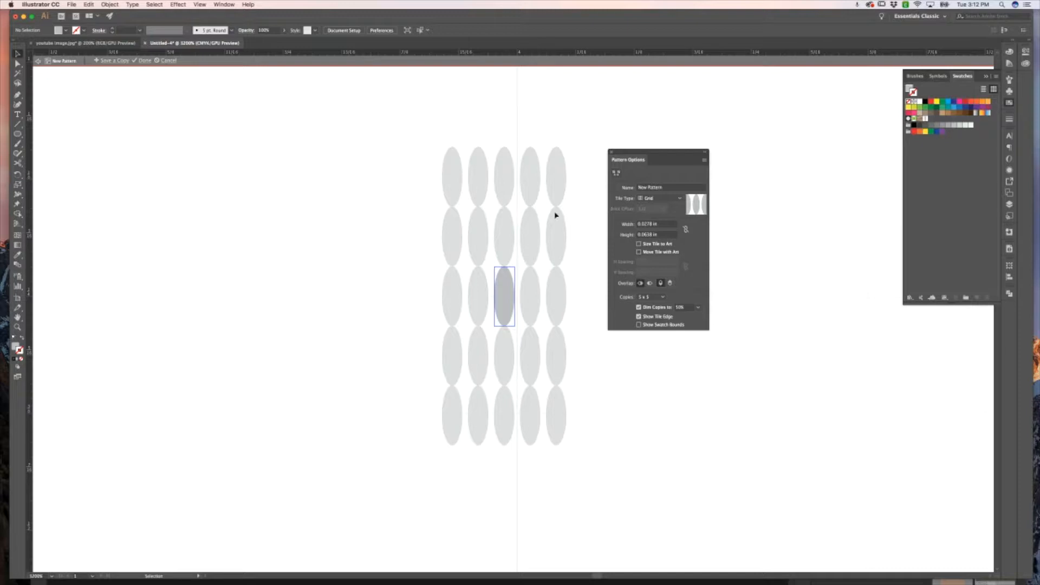
pyautogui.moveTo(550, 212)
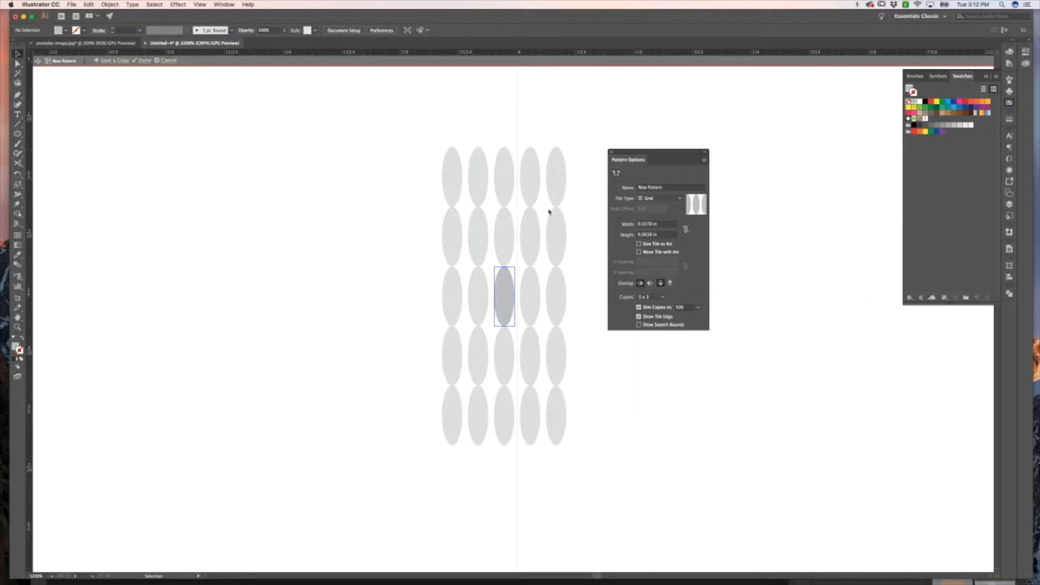
pyautogui.moveTo(672, 191)
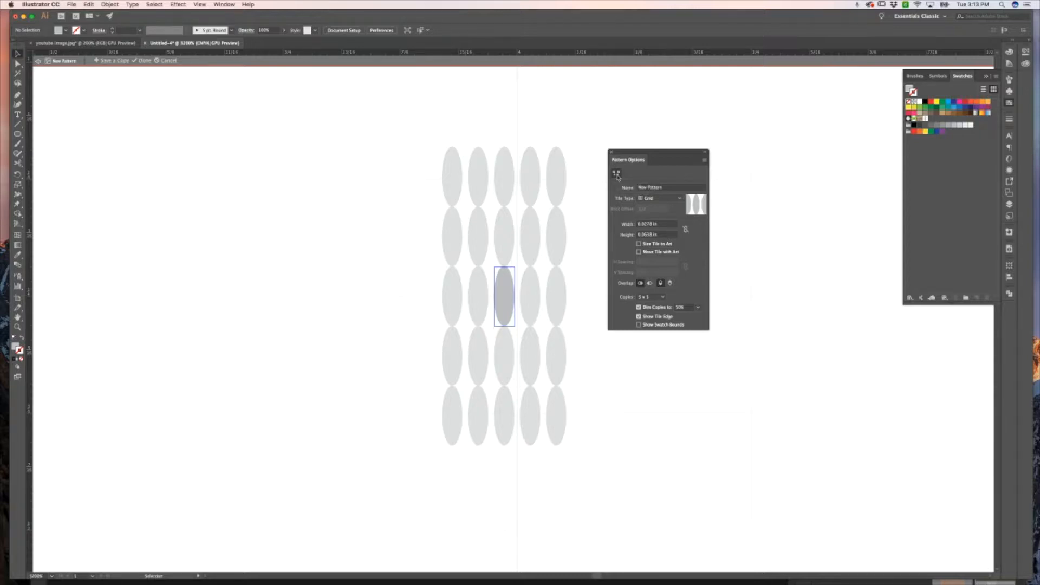
# Step: Start adjusting the pattern tile boundary with the Pattern Tile Tool
pyautogui.click(639, 317)
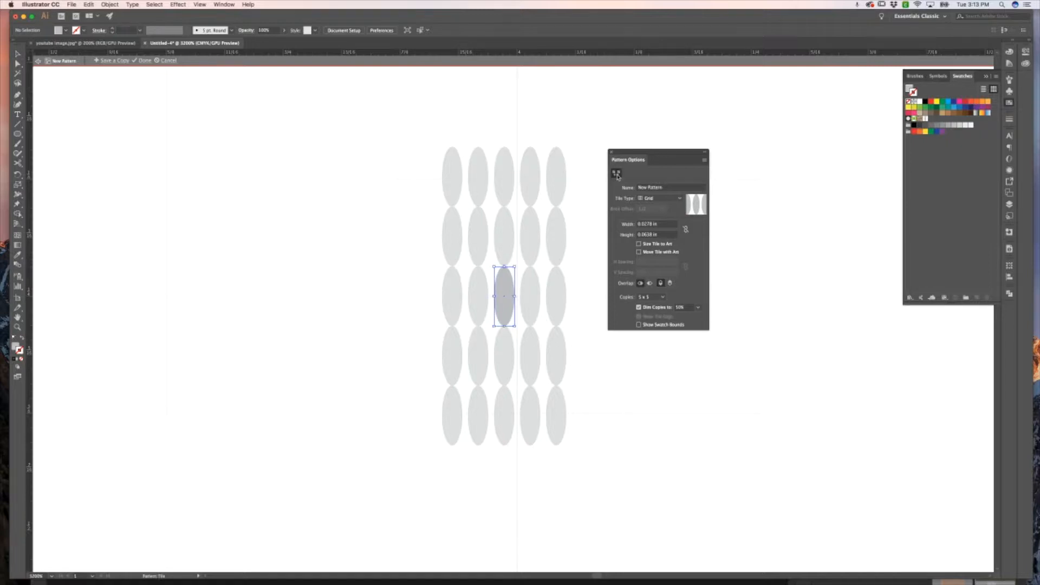
pyautogui.moveTo(497, 271)
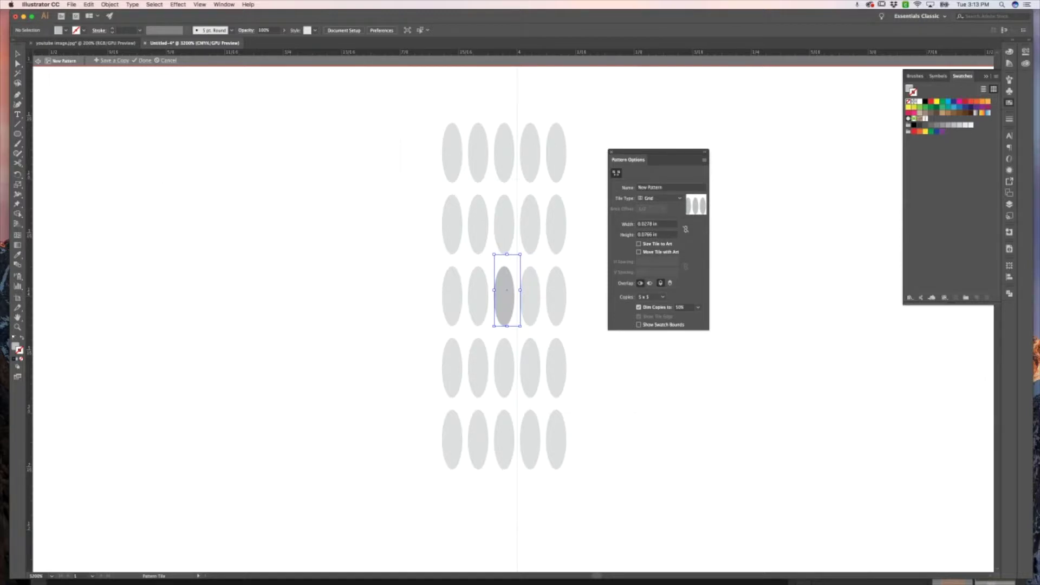
pyautogui.moveTo(981, 429)
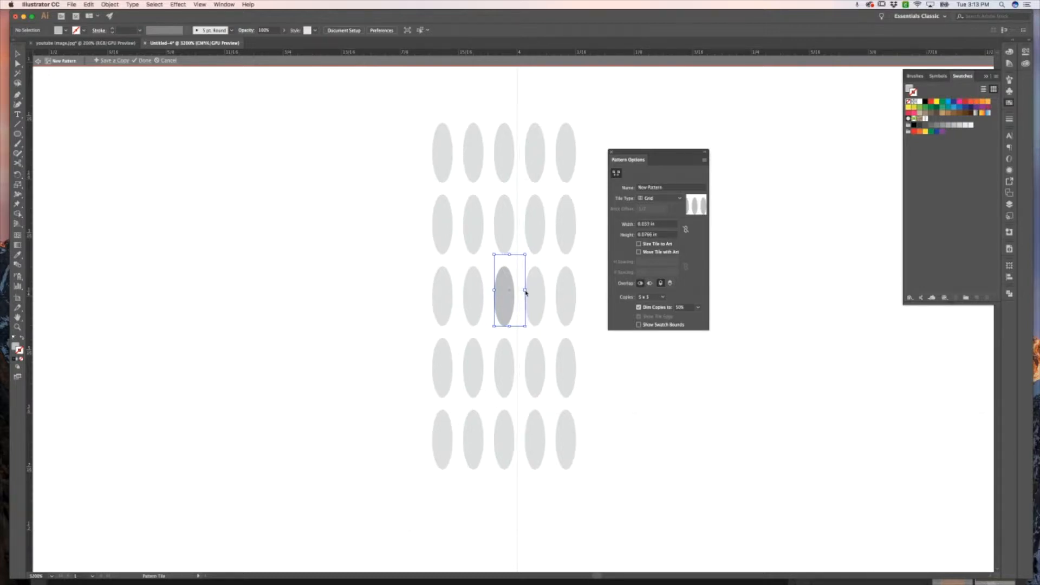
pyautogui.moveTo(501, 303)
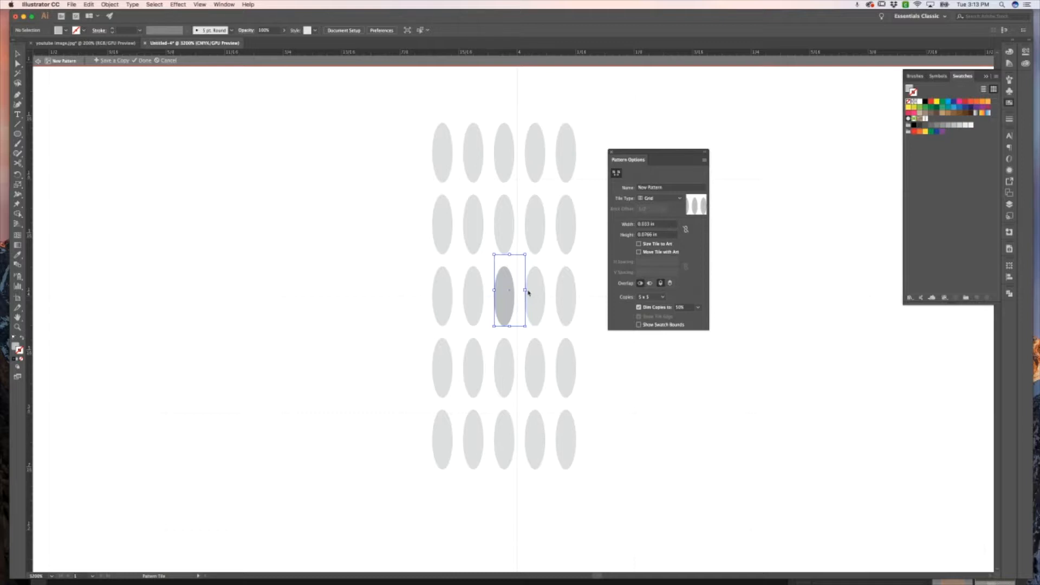
pyautogui.moveTo(537, 290)
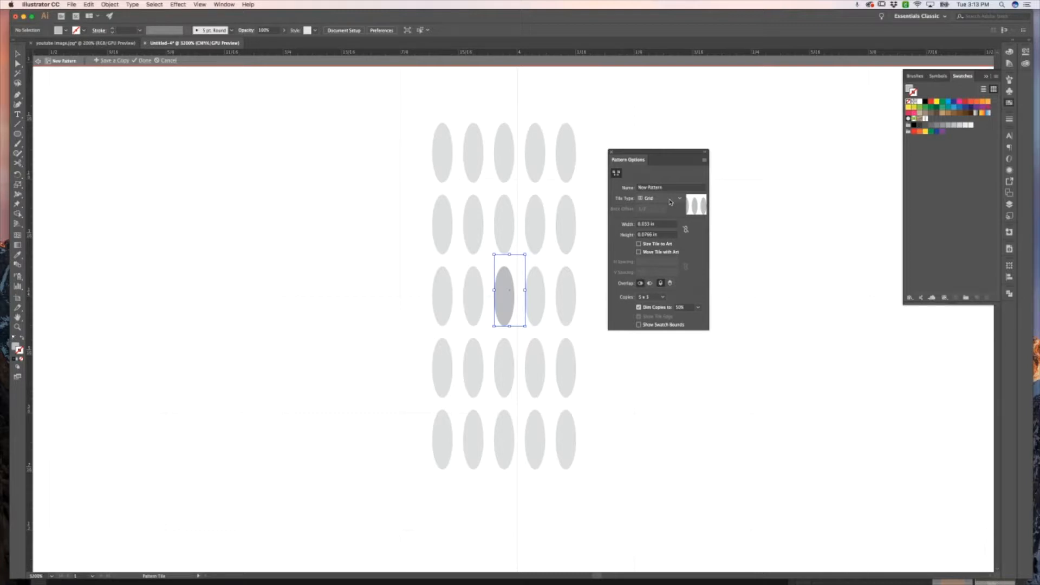
# Step: Set the tile type to Brick by Column so alternate columns are offset
pyautogui.click(658, 197)
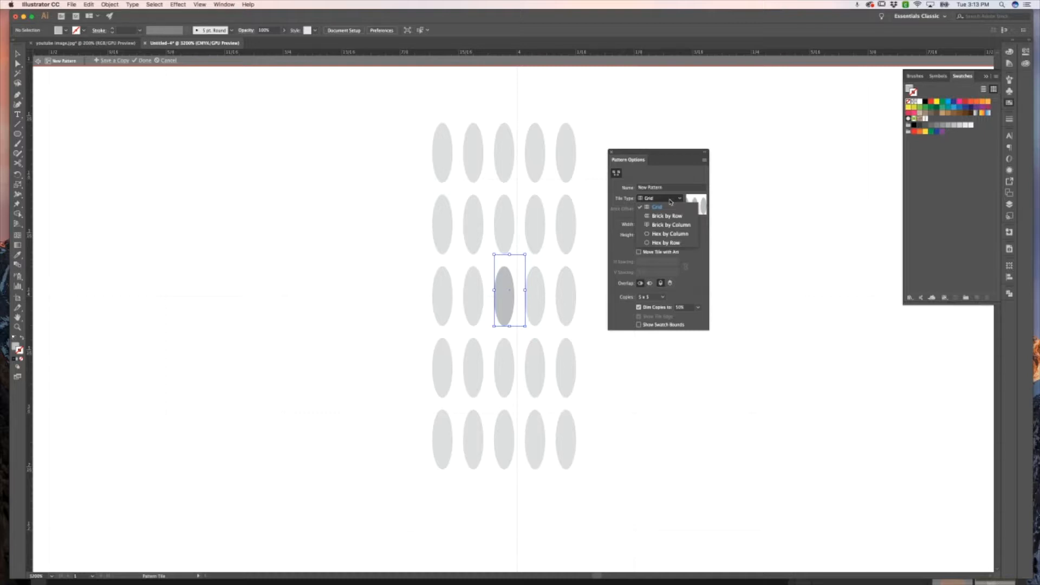
pyautogui.click(670, 224)
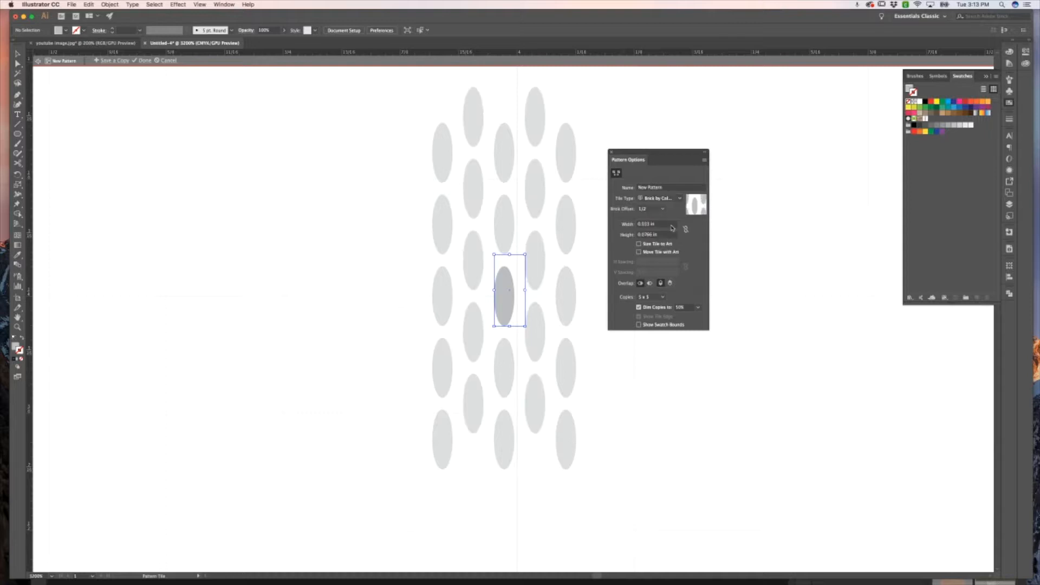
pyautogui.moveTo(483, 253)
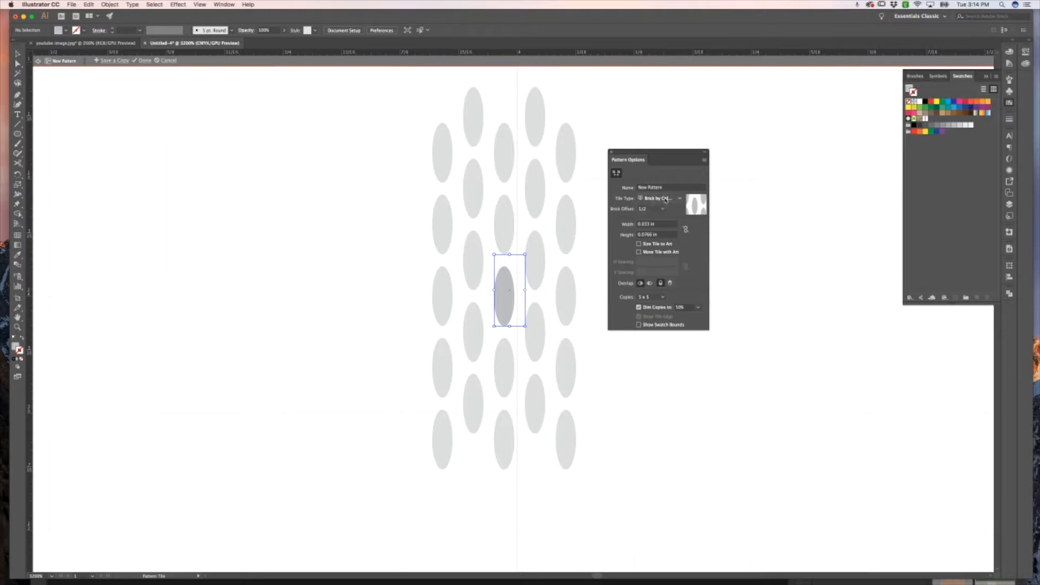
pyautogui.click(660, 197)
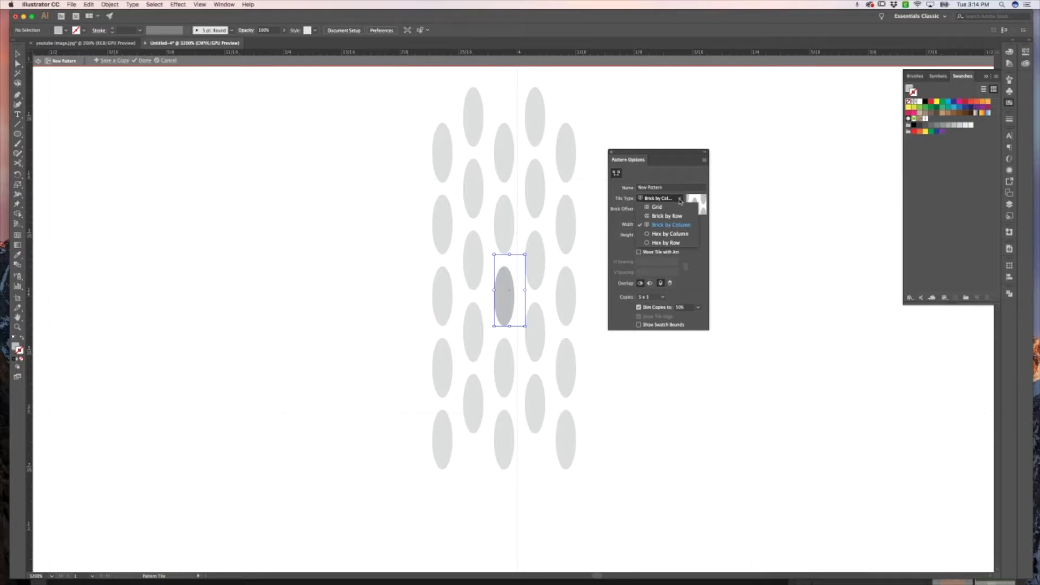
pyautogui.click(670, 224)
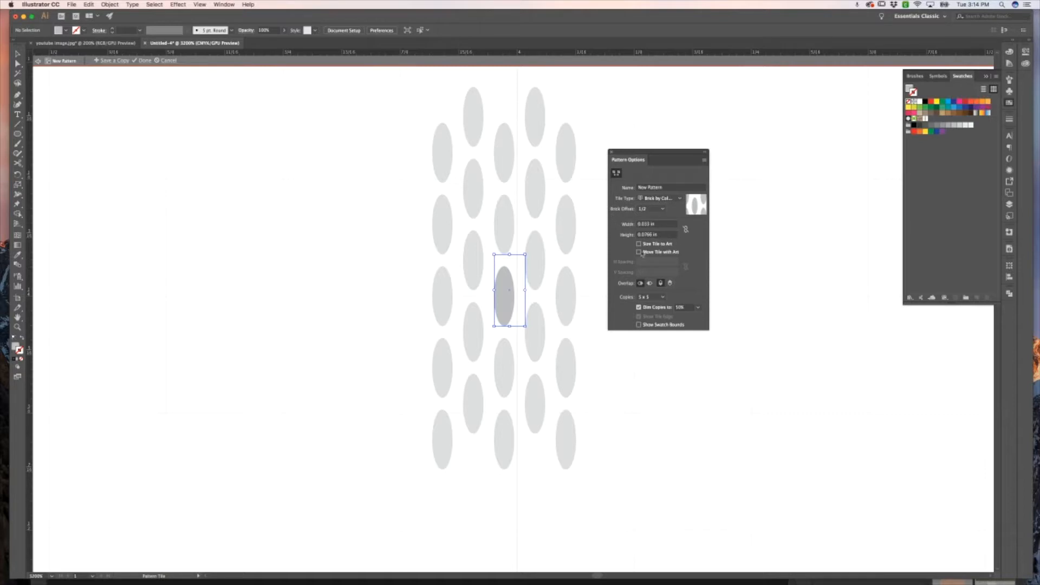
pyautogui.moveTo(695, 279)
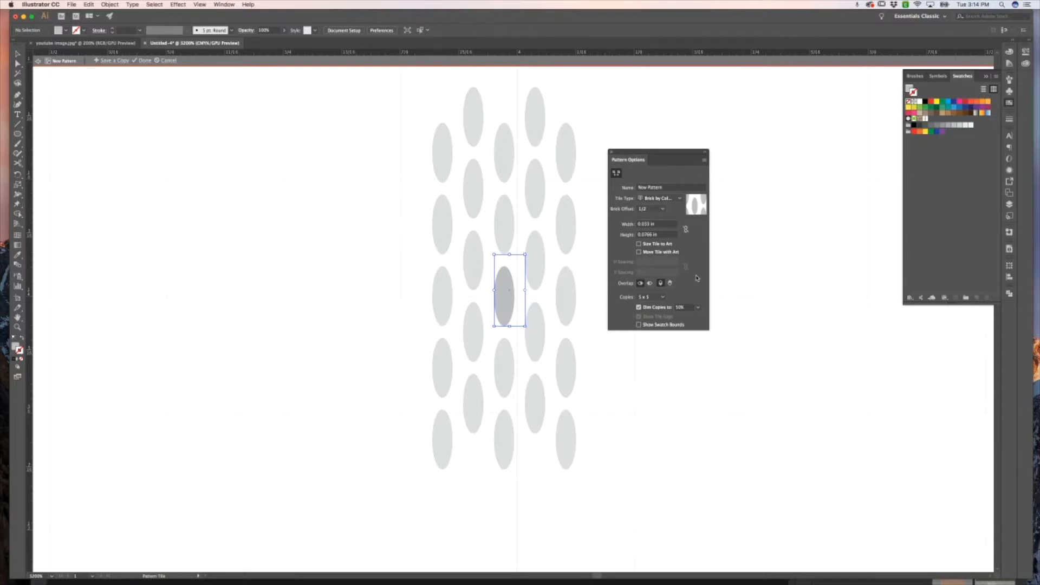
pyautogui.moveTo(676, 265)
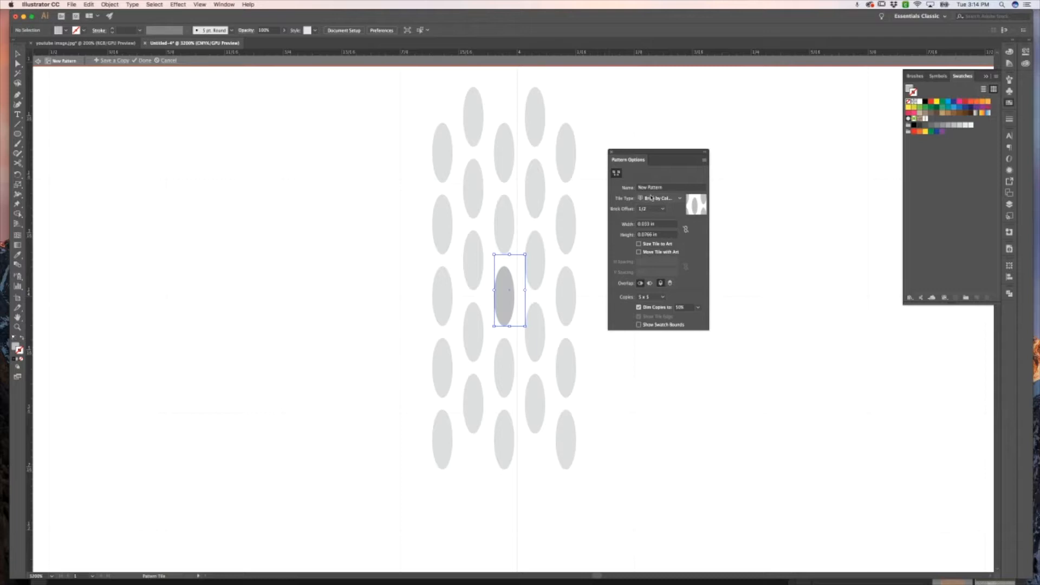
# Step: Replace the pattern's name with 'Mesh'
pyautogui.tripleClick(650, 188)
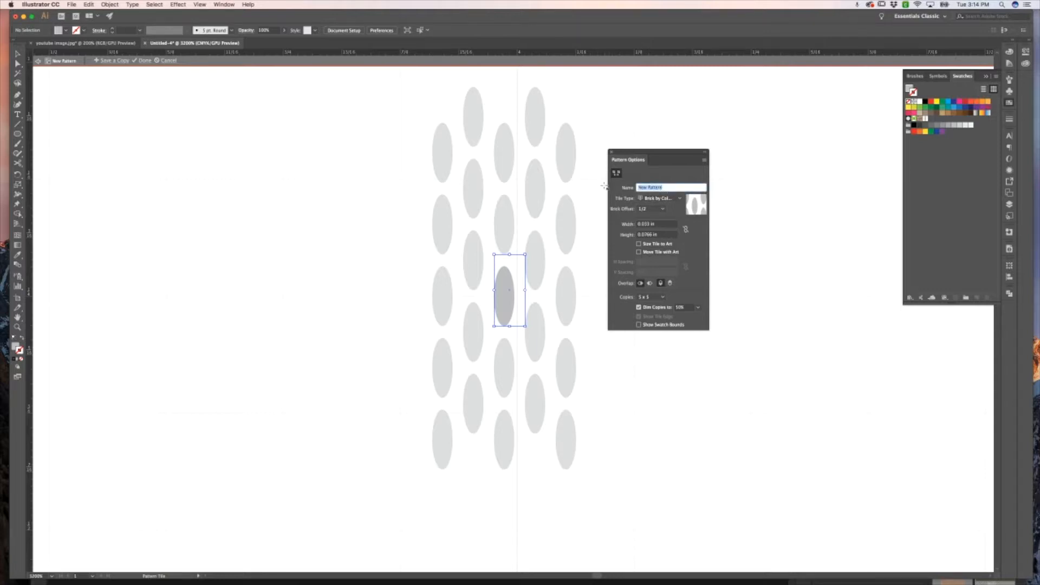
pyautogui.write('Mesh')
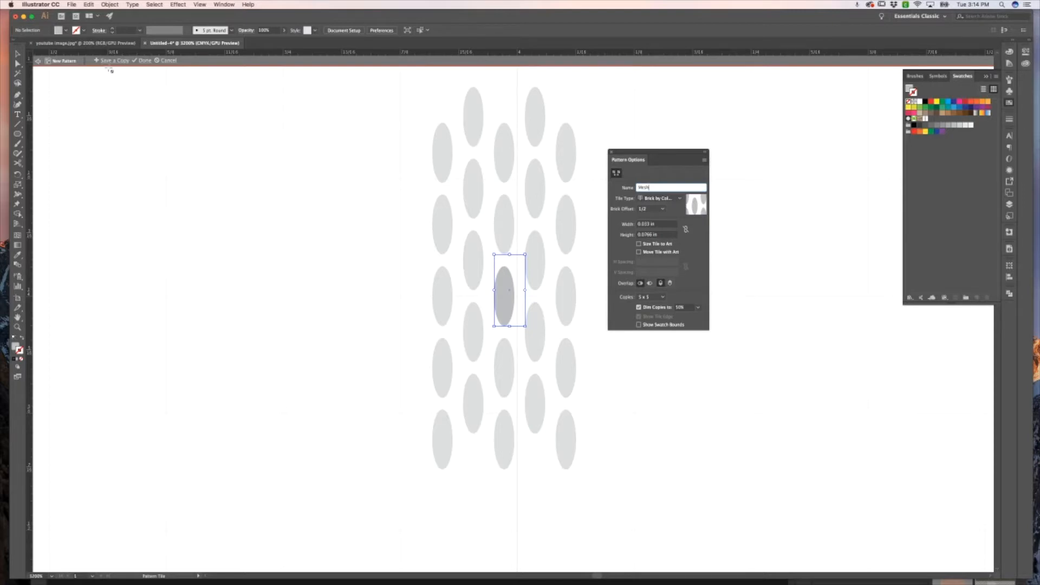
pyautogui.moveTo(106, 61)
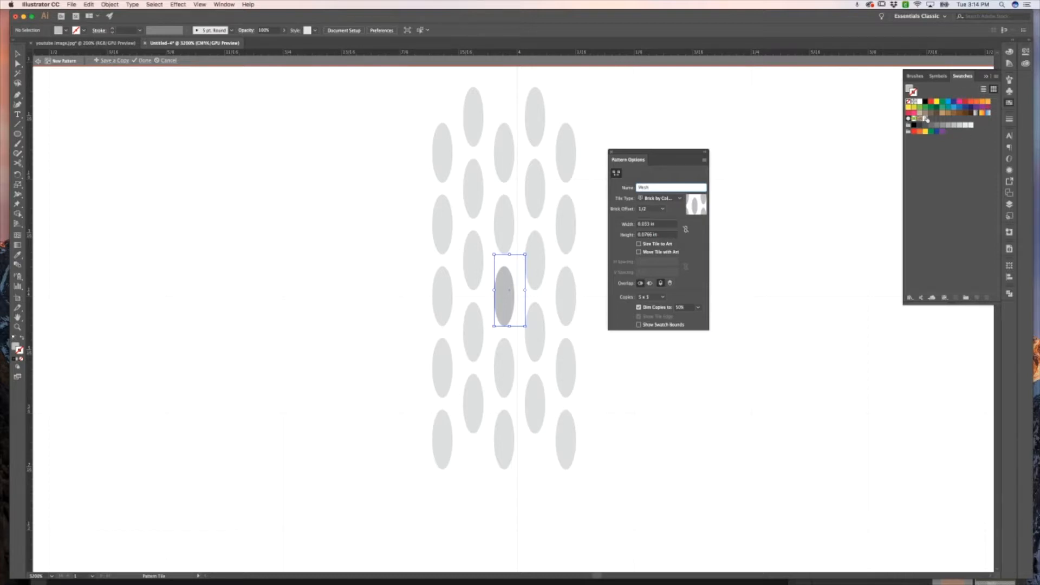
pyautogui.moveTo(924, 119)
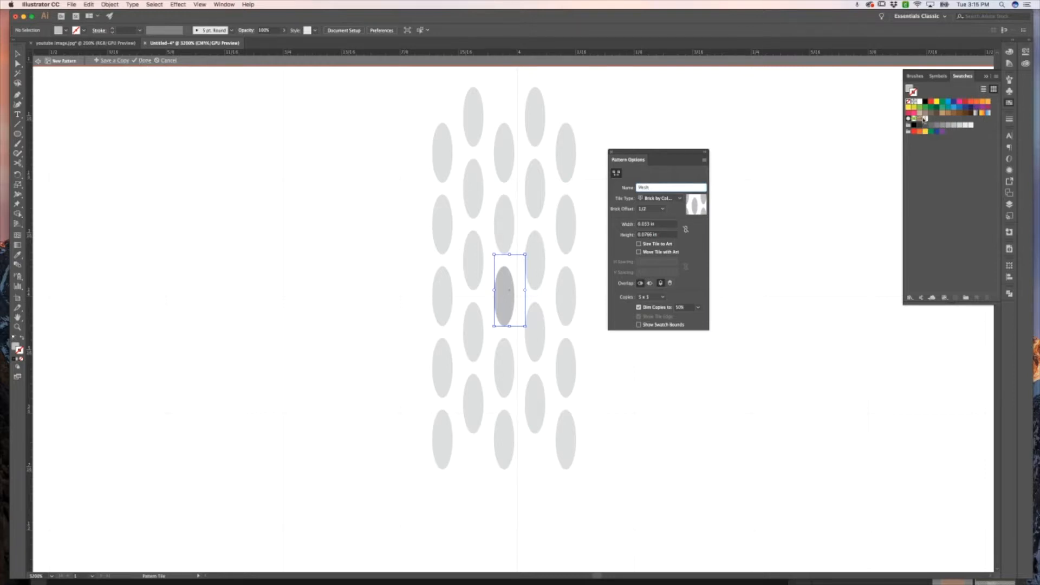
pyautogui.moveTo(925, 119)
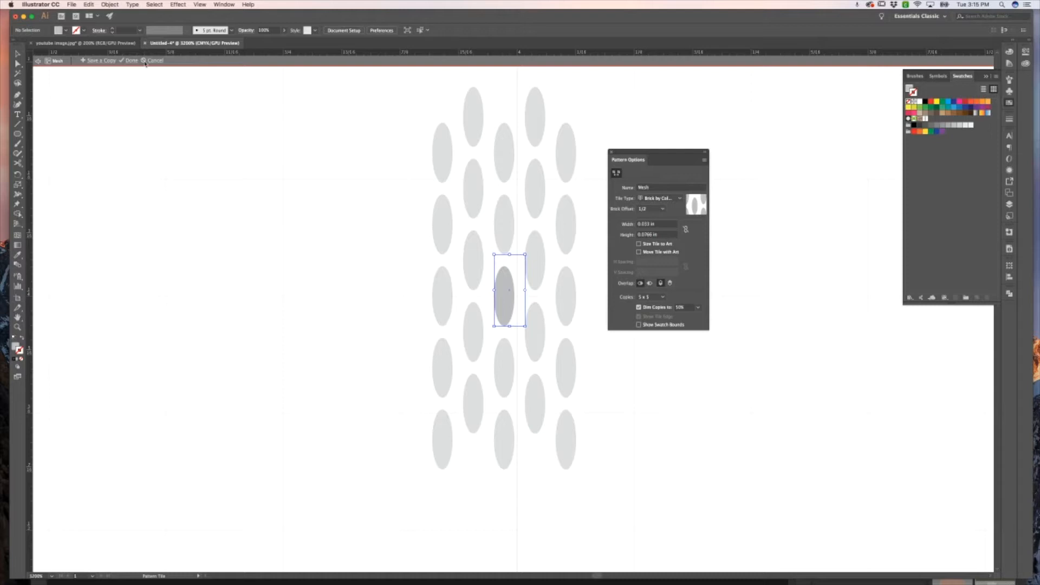
# Step: Finish editing the Mesh pattern with Done, returning to the artboard
pyautogui.click(131, 61)
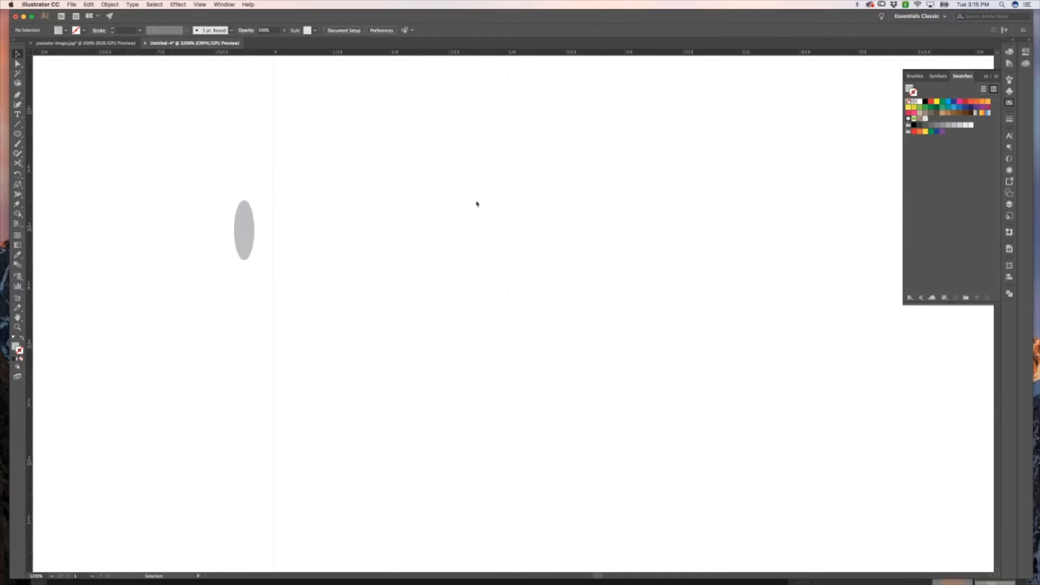
pyautogui.moveTo(433, 304)
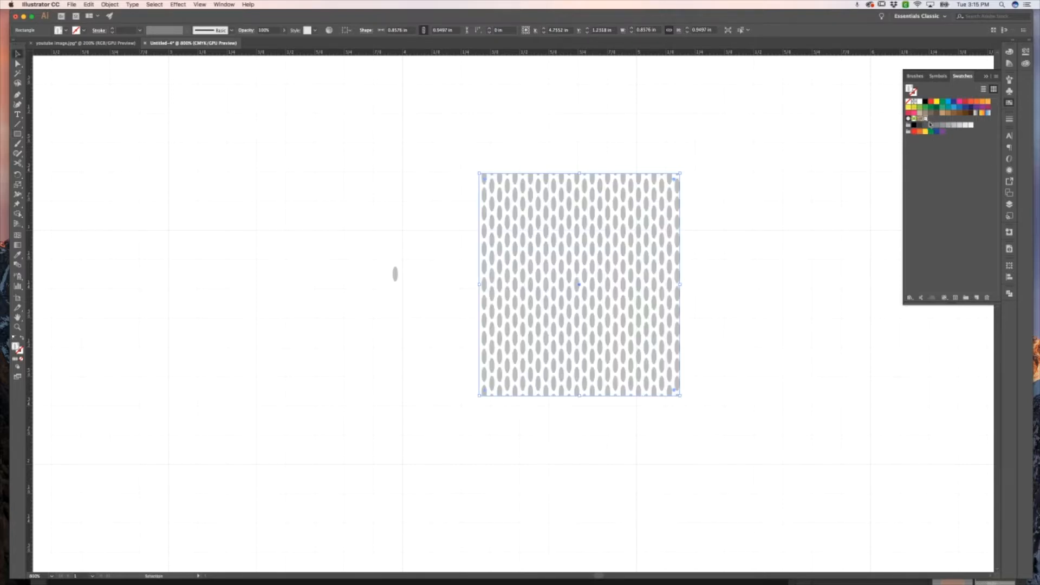
pyautogui.moveTo(927, 125)
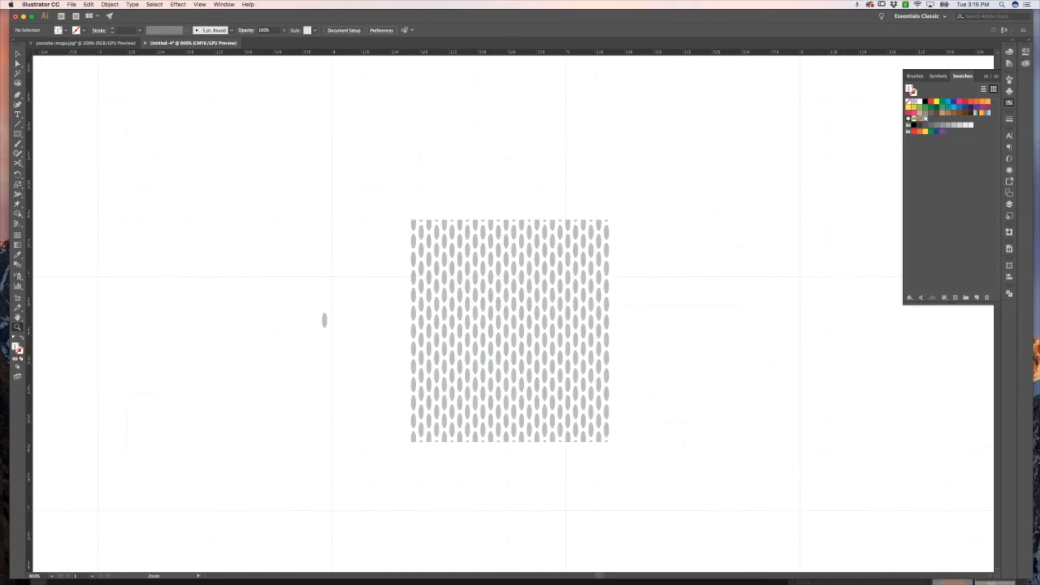
pyautogui.moveTo(575, 357)
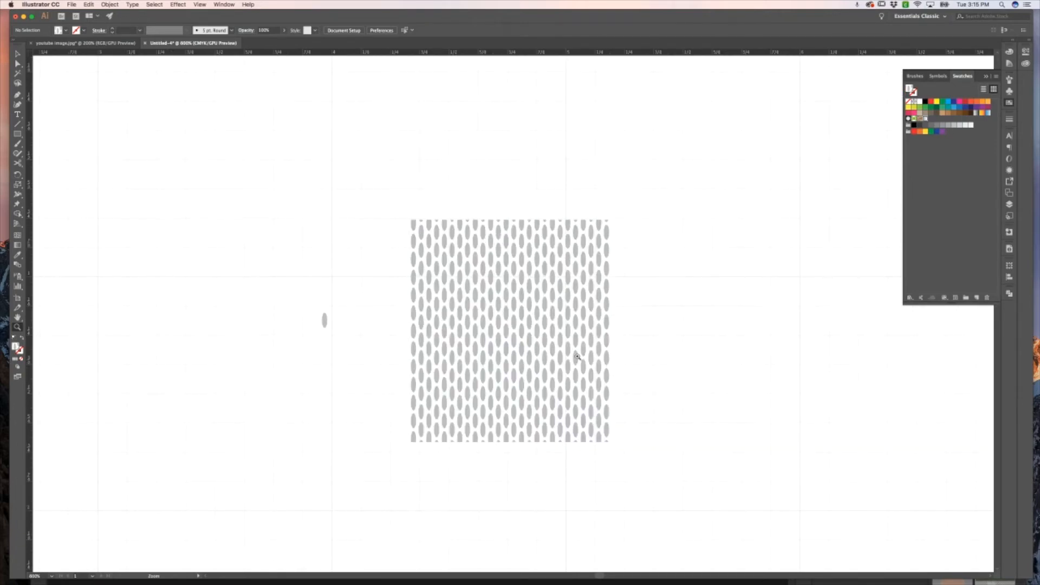
pyautogui.moveTo(646, 355)
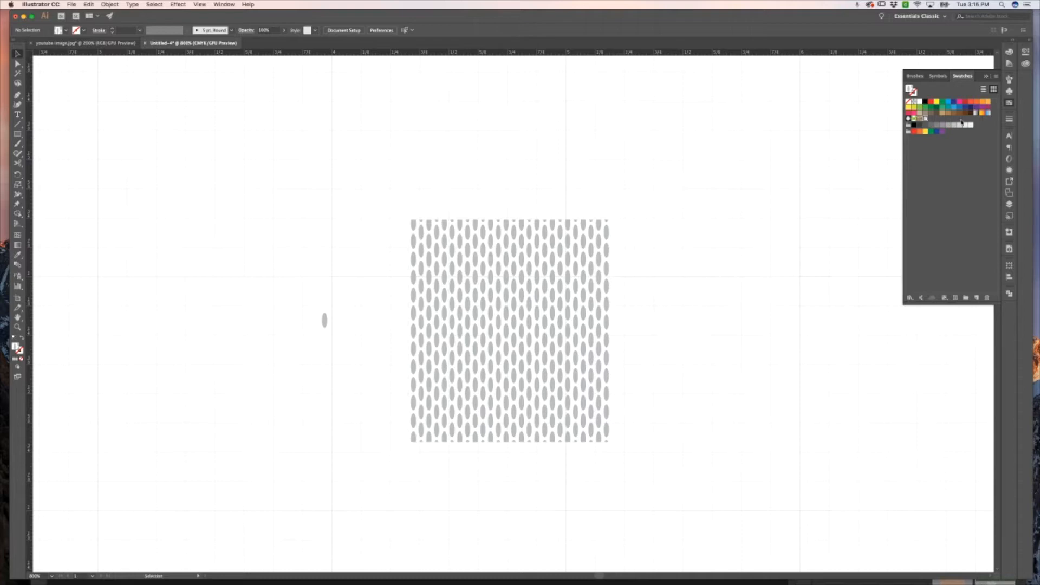
# Step: Choose Save Swatch Library as ASE from the Swatches panel menu
pyautogui.click(995, 76)
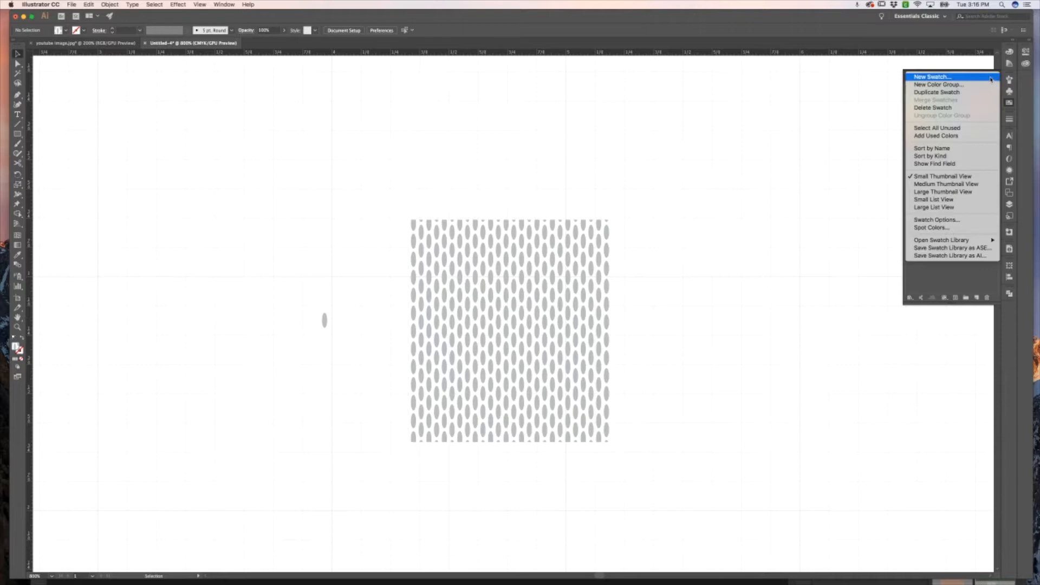
pyautogui.moveTo(997, 237)
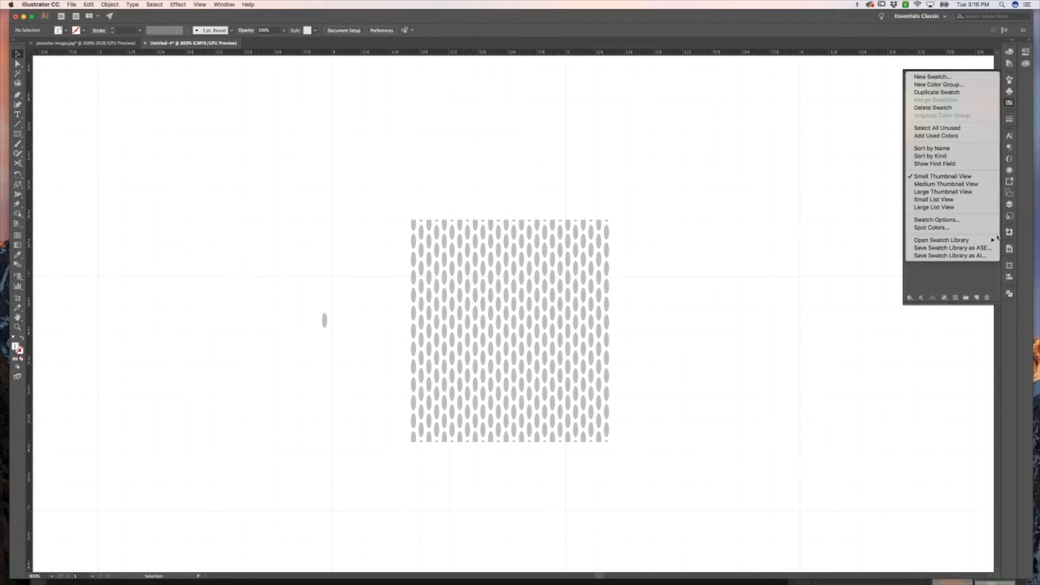
pyautogui.moveTo(952, 247)
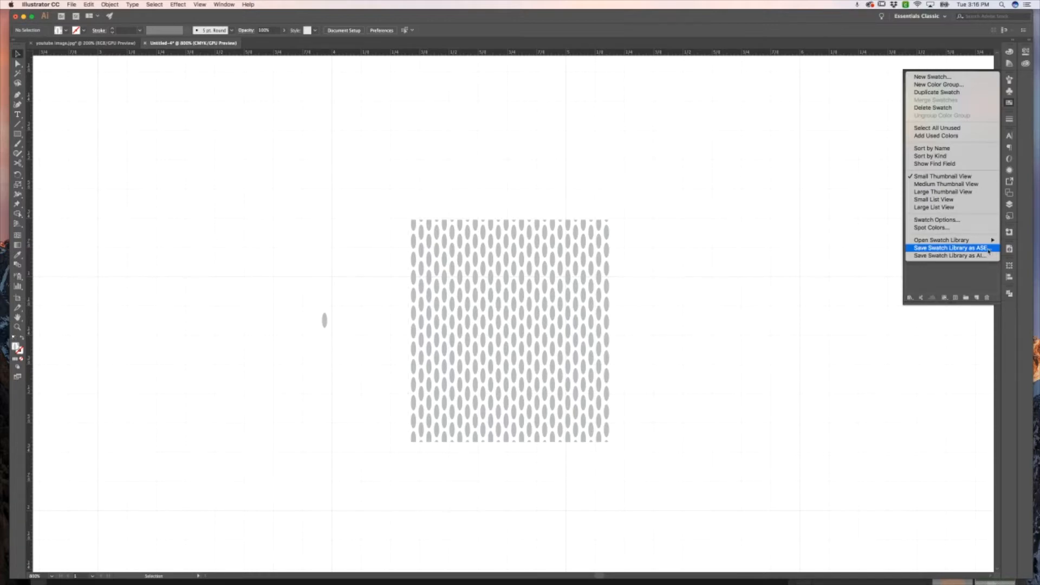
pyautogui.click(952, 247)
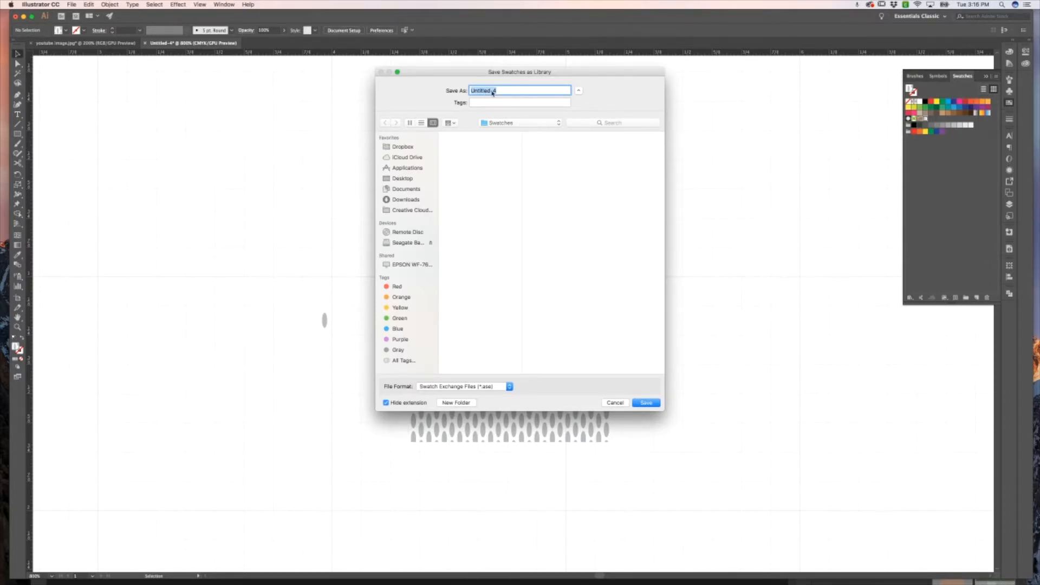
# Step: Name the swatch library file 'Test Library'
pyautogui.click(519, 90)
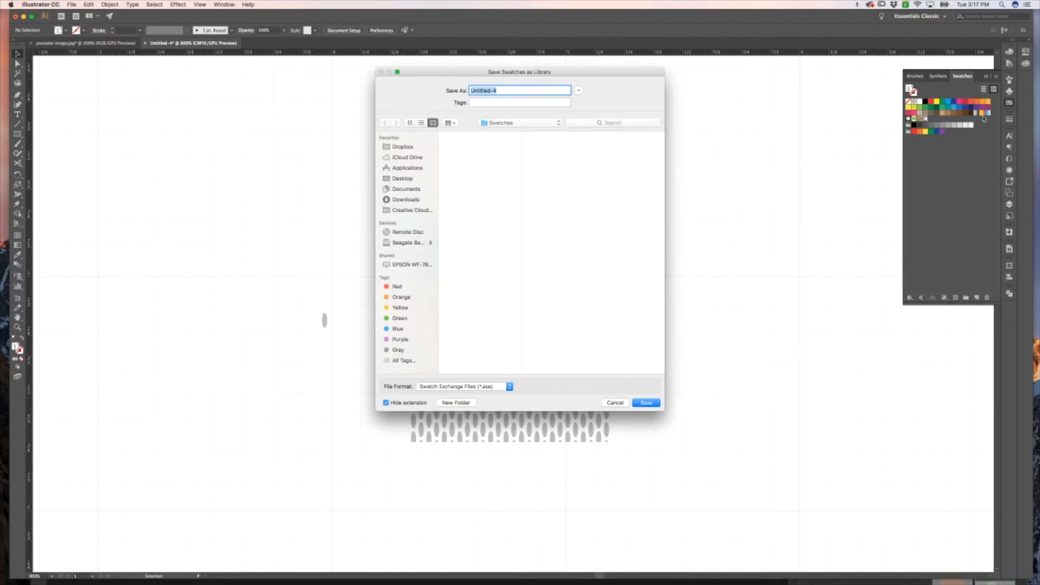
pyautogui.moveTo(952, 206)
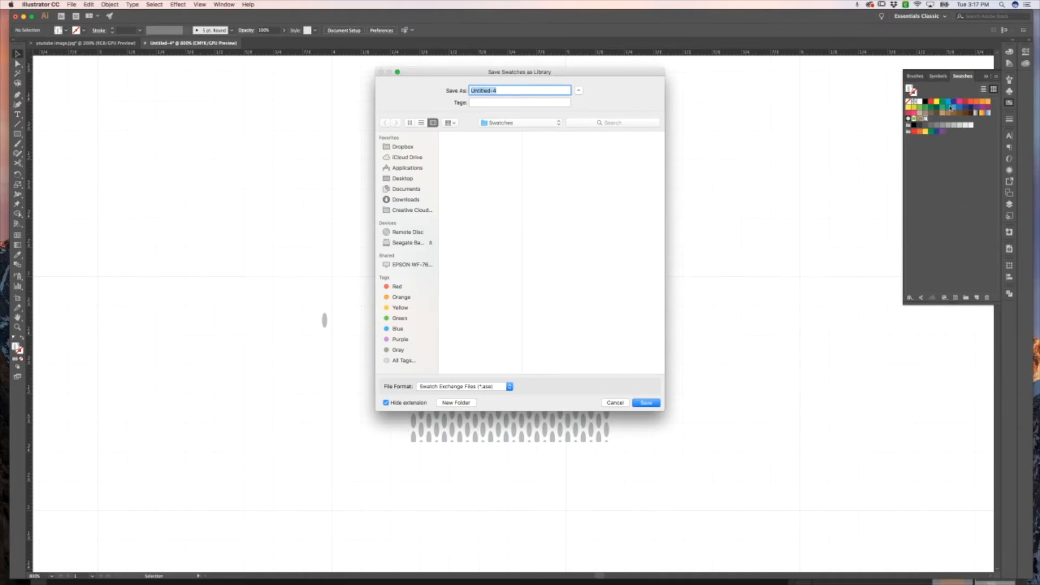
pyautogui.moveTo(893, 127)
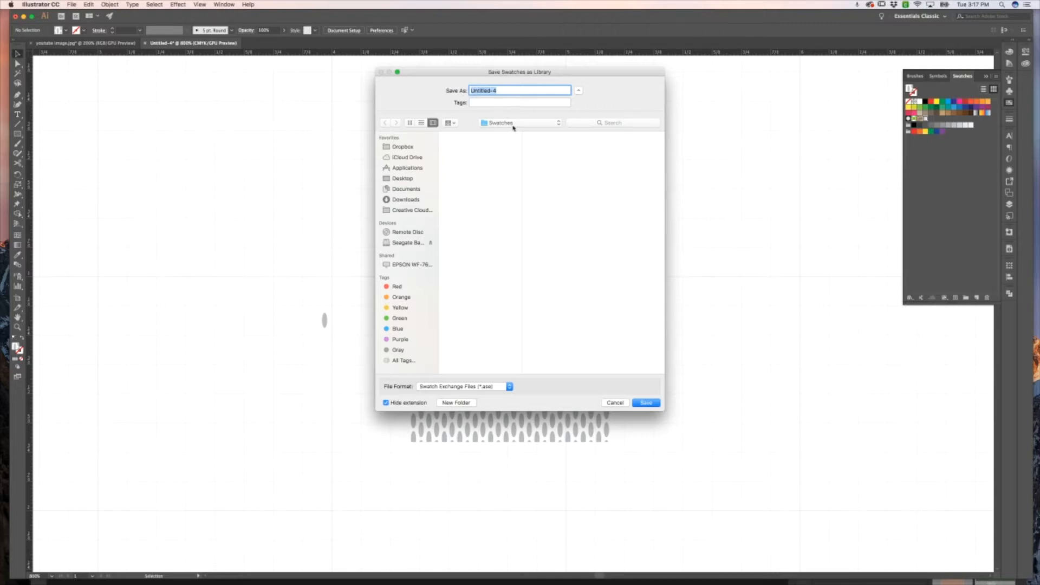
pyautogui.write('Test')
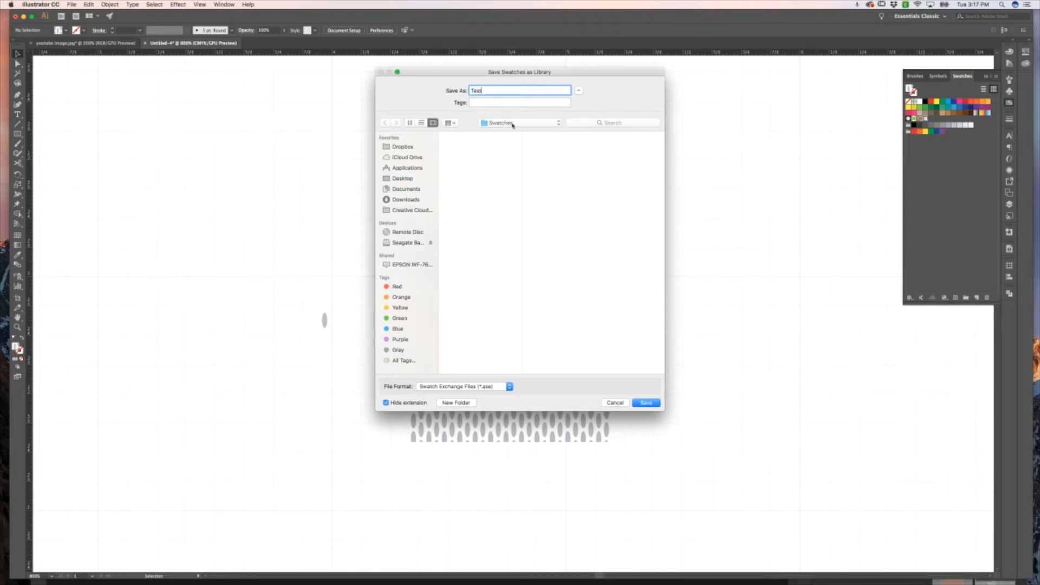
pyautogui.write('Library')
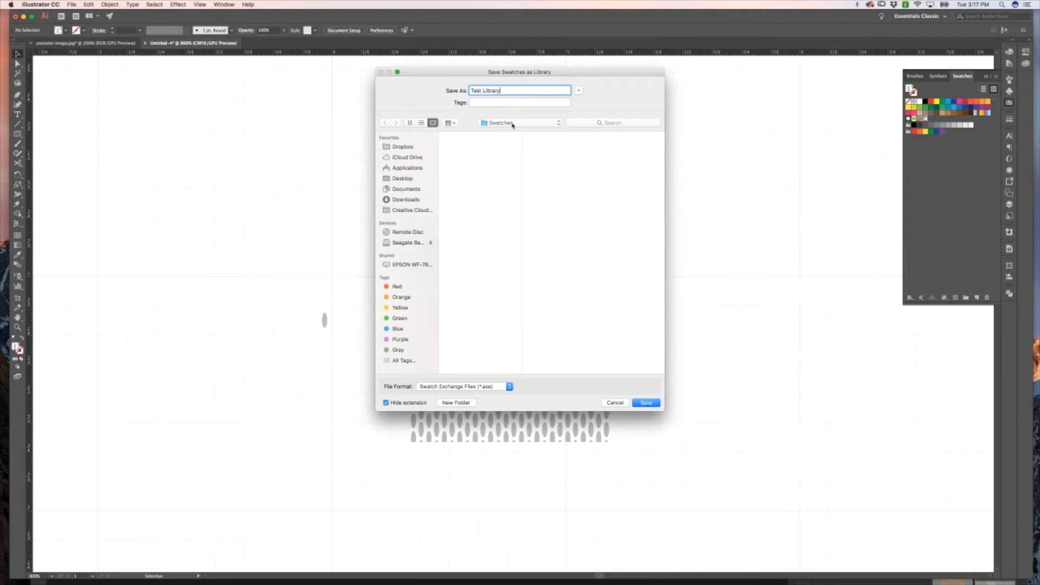
# Step: Browse the save location into the en_US settings folder toward Swatches
pyautogui.click(521, 122)
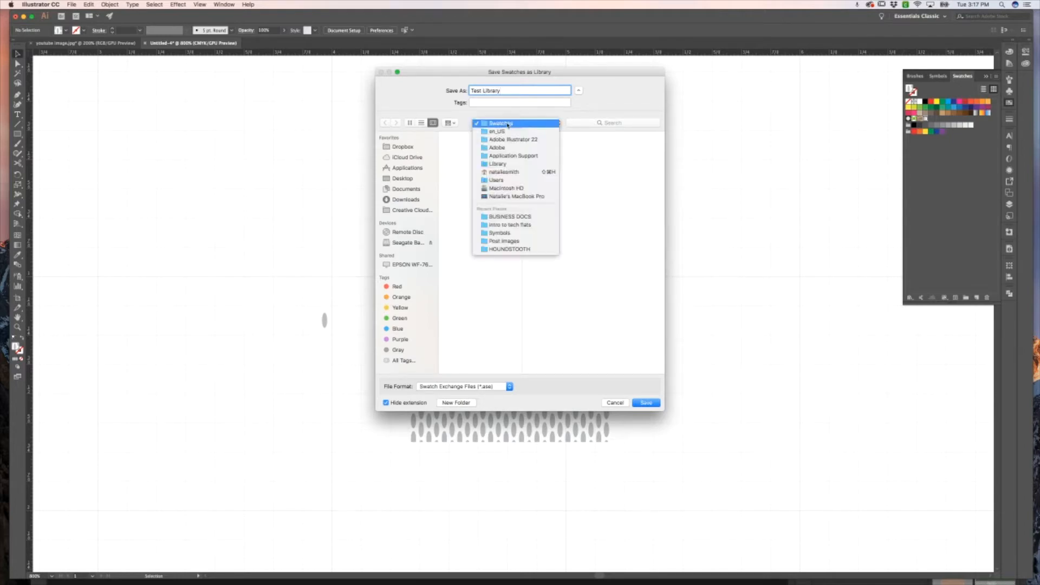
pyautogui.click(497, 131)
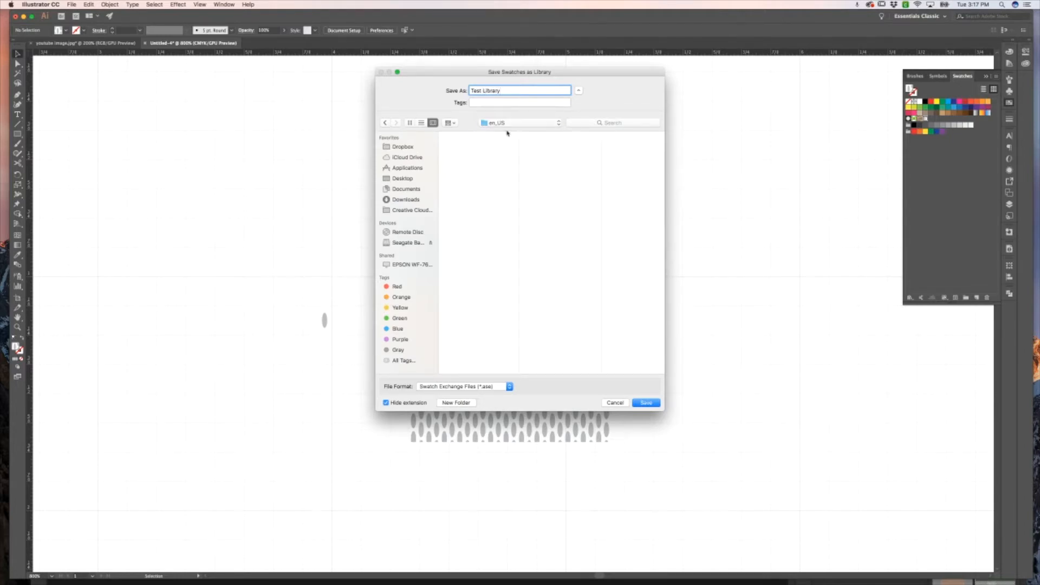
pyautogui.click(521, 122)
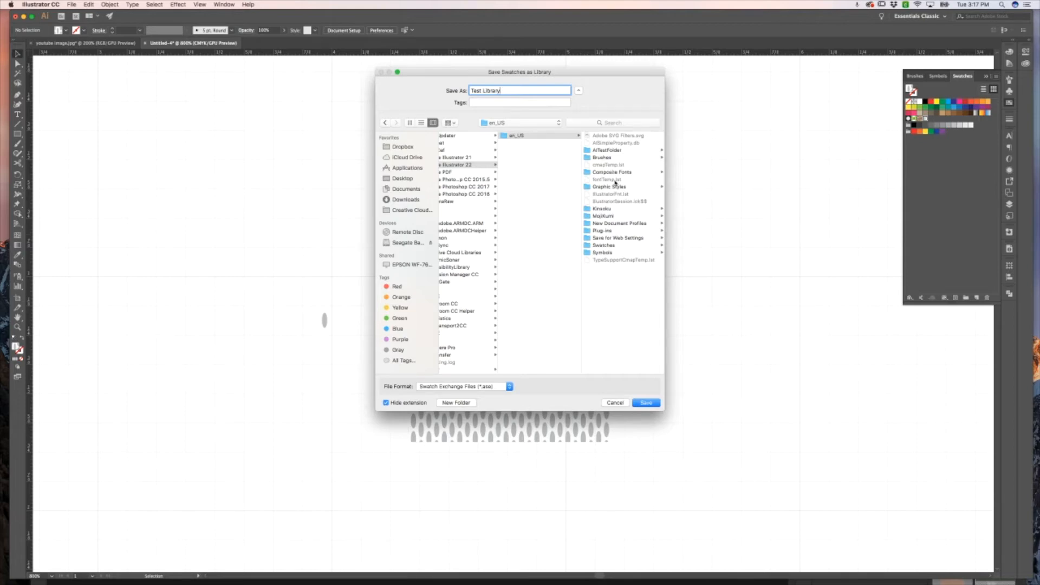
pyautogui.moveTo(507, 150)
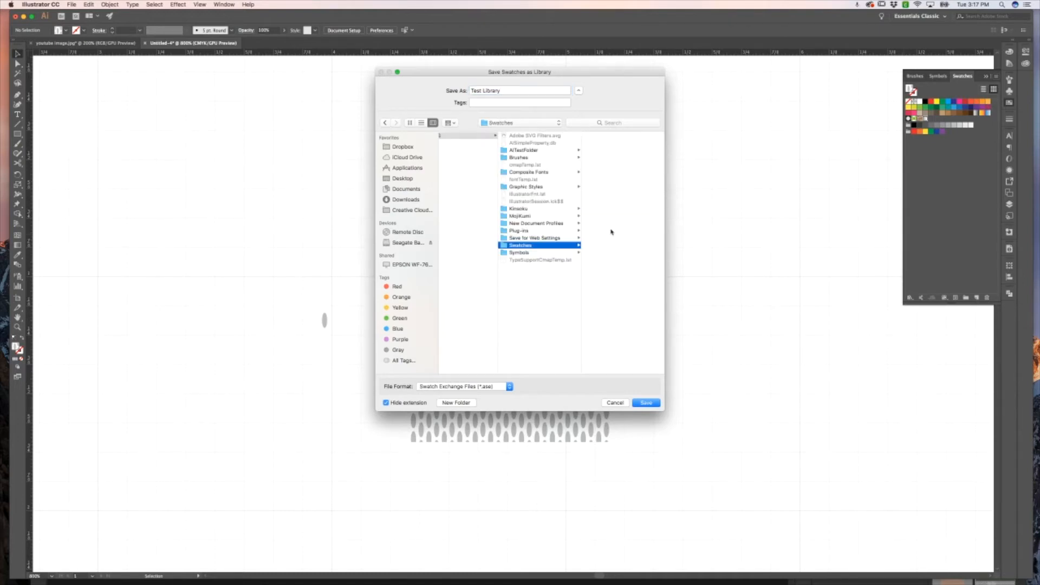
pyautogui.moveTo(602, 233)
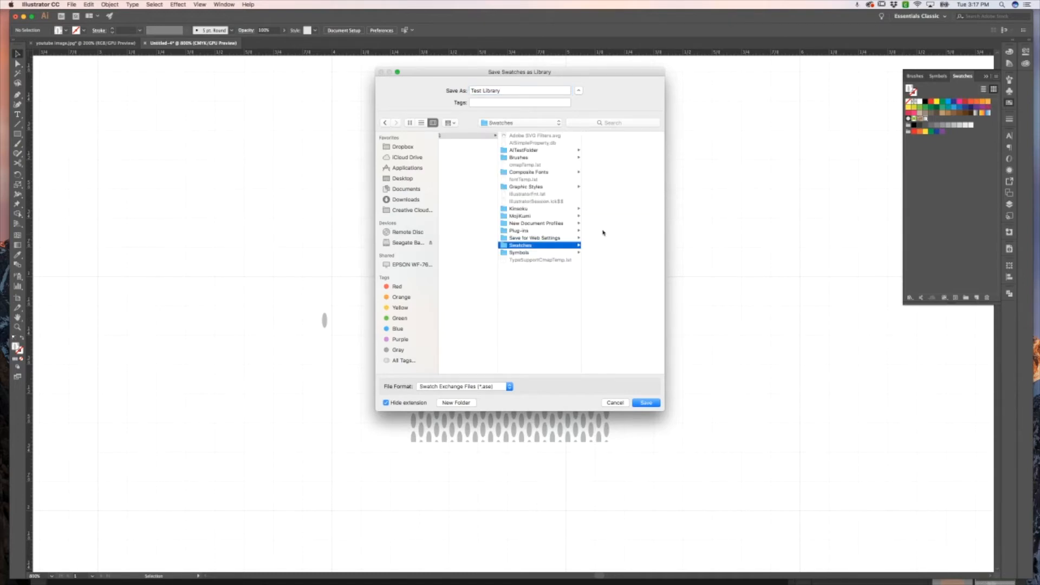
# Step: Save the Test Library file and acknowledge the pattern-exchange warning
pyautogui.click(644, 403)
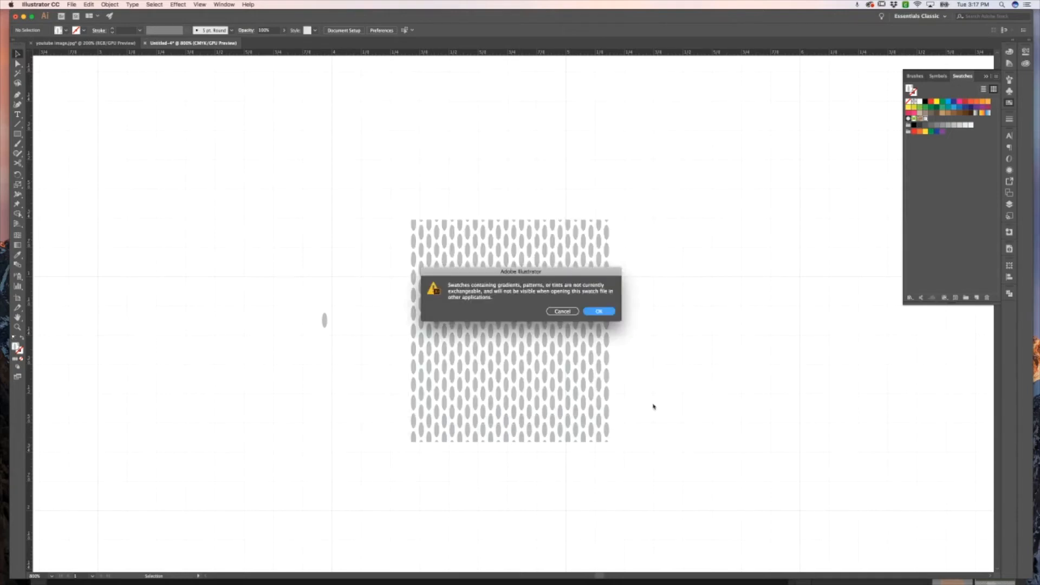
pyautogui.moveTo(586, 356)
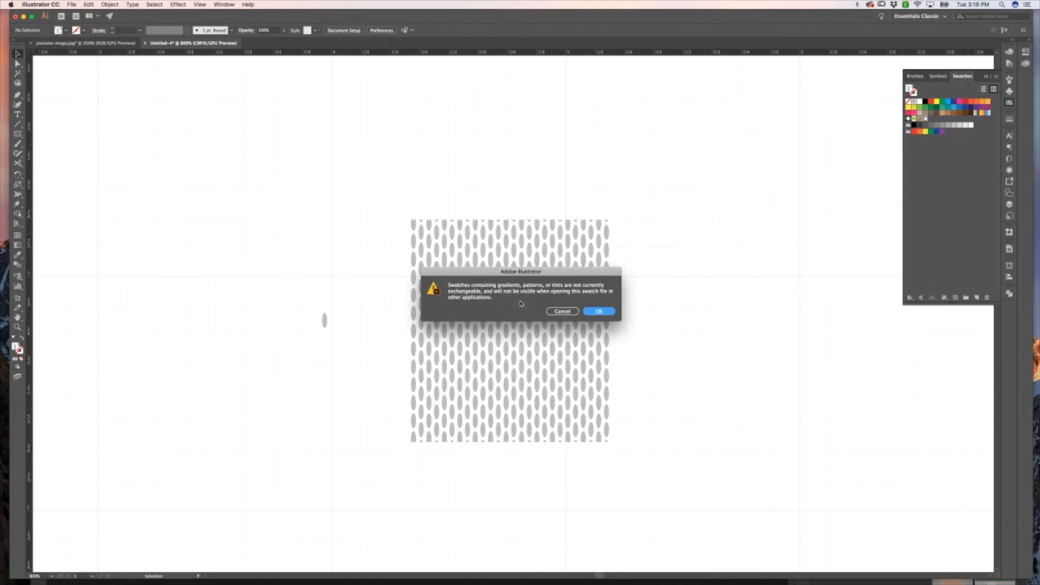
pyautogui.moveTo(514, 291)
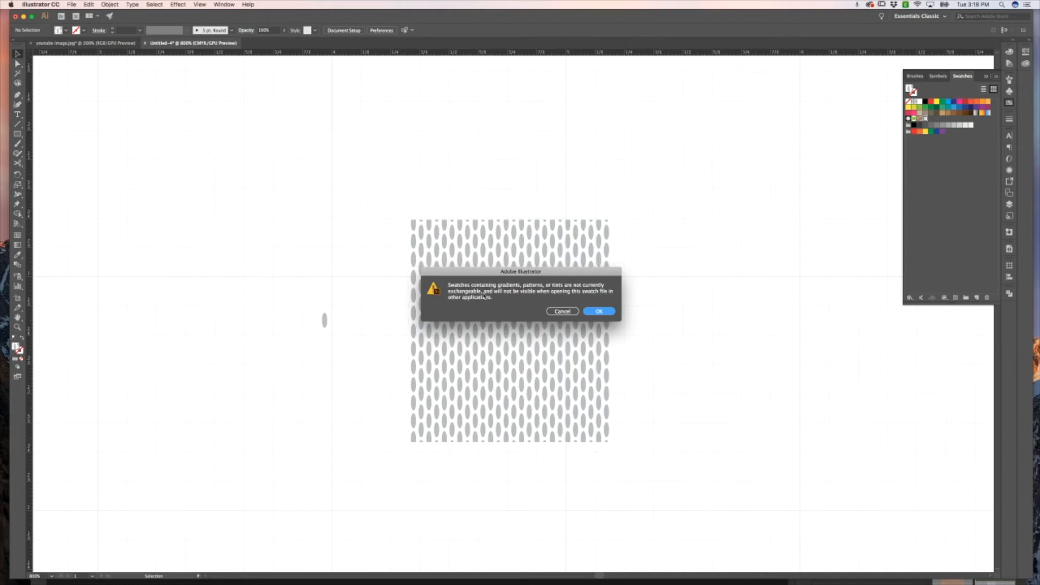
pyautogui.moveTo(537, 300)
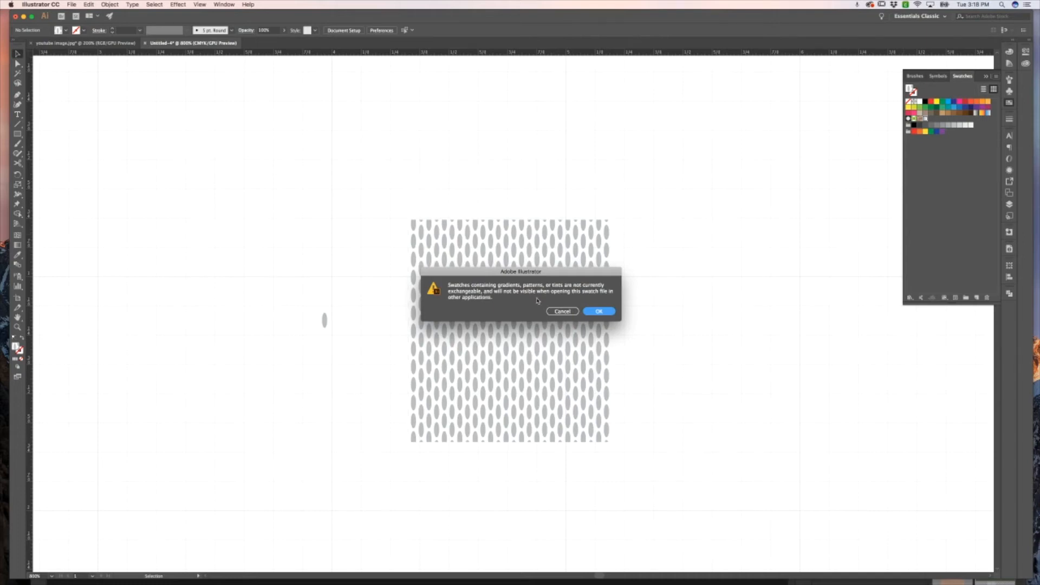
pyautogui.moveTo(552, 302)
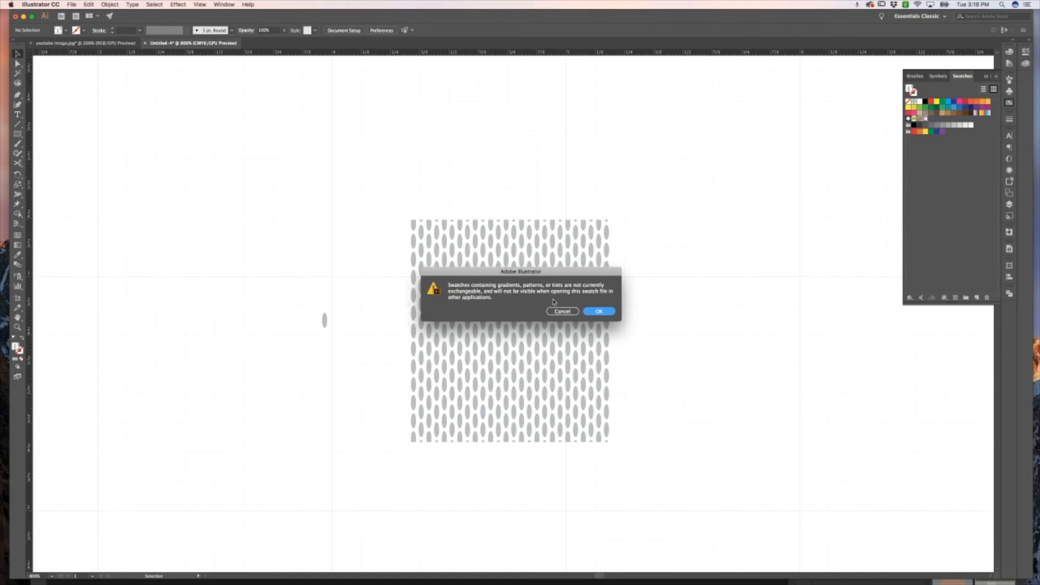
pyautogui.click(598, 310)
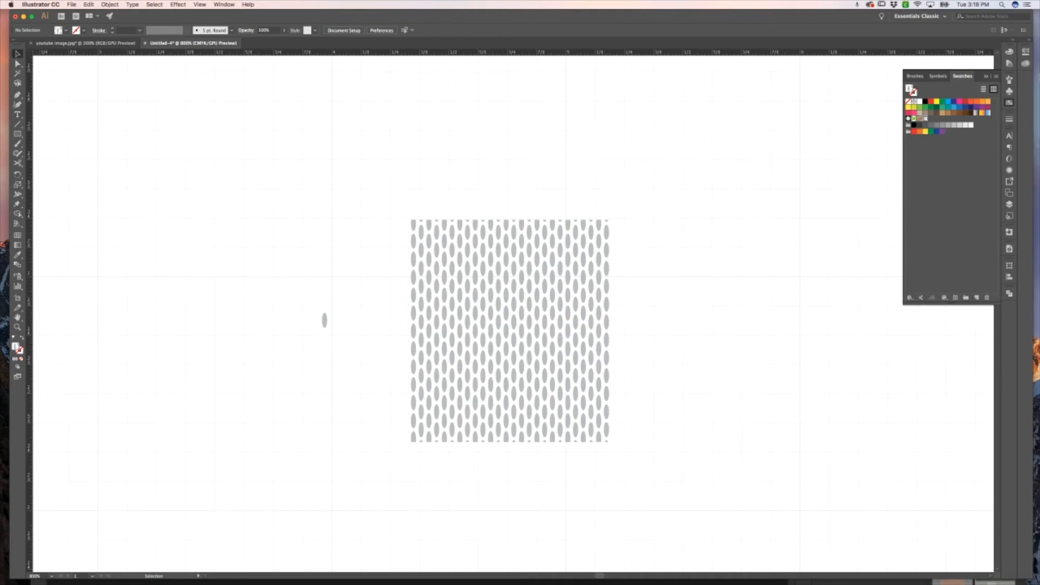
# Step: Bring up the Swatches panel's options to load another library
pyautogui.click(995, 76)
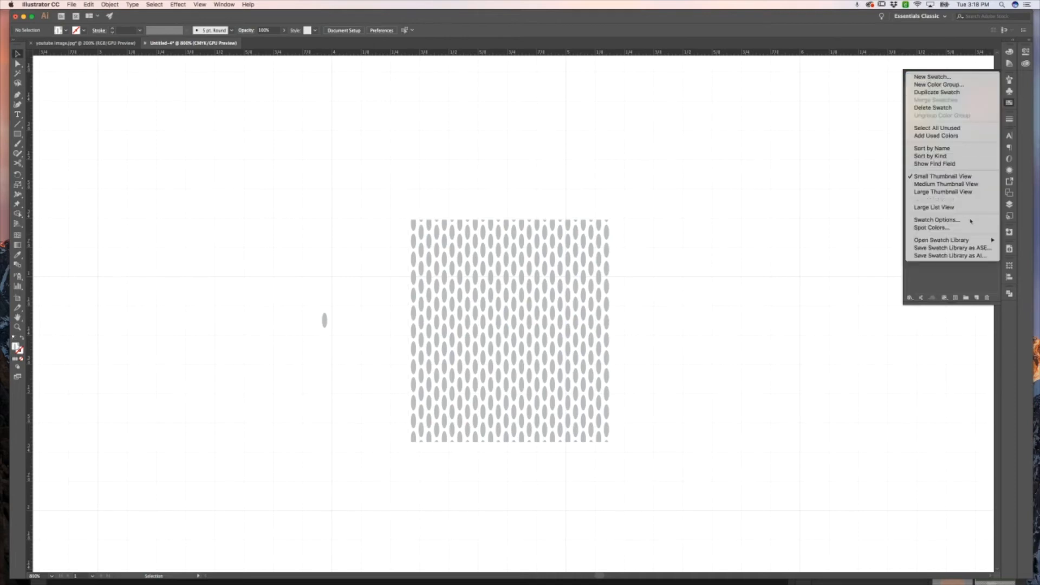
pyautogui.moveTo(952, 256)
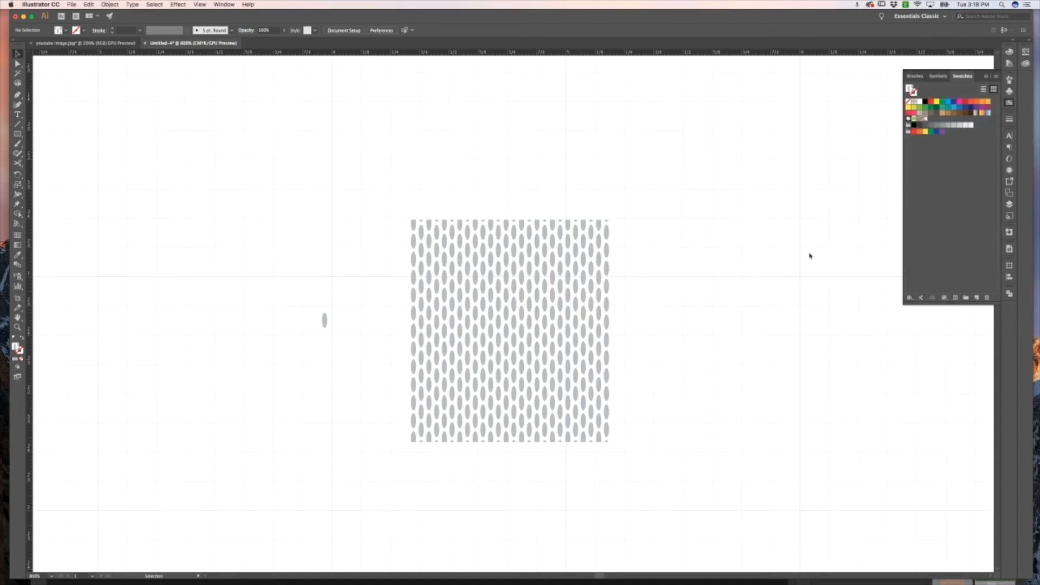
pyautogui.moveTo(883, 302)
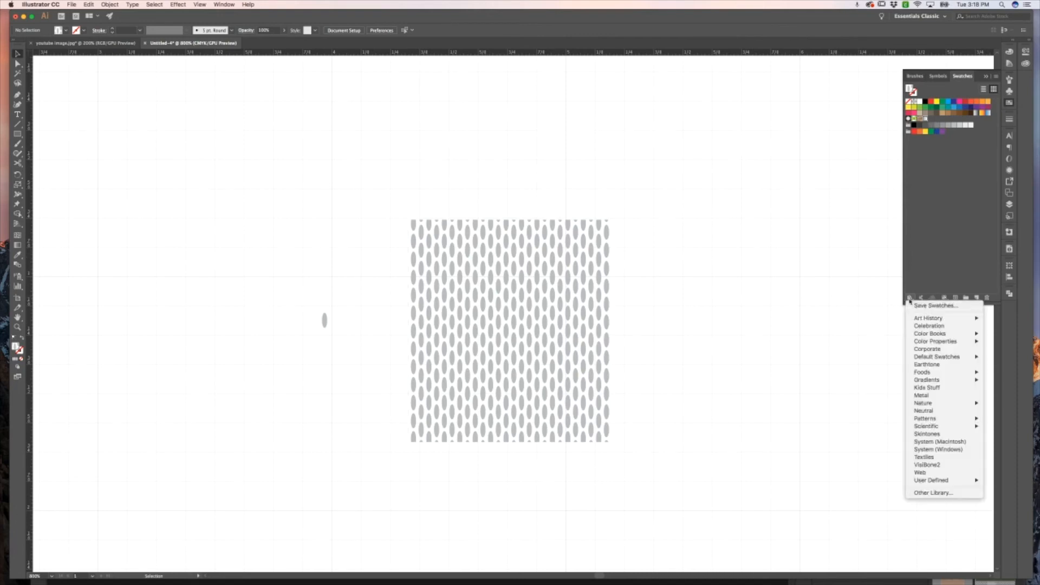
pyautogui.moveTo(936, 449)
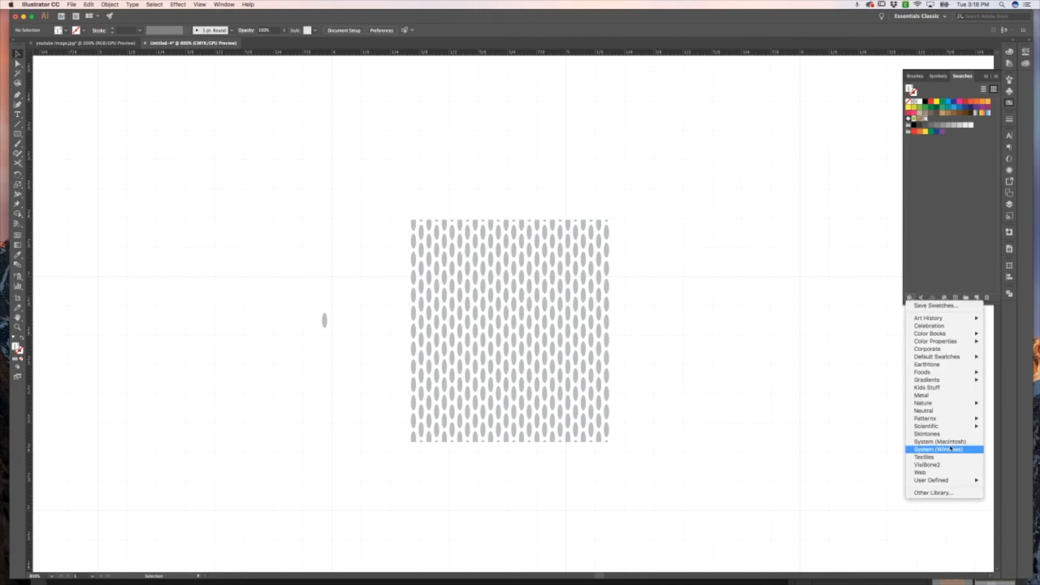
pyautogui.moveTo(931, 479)
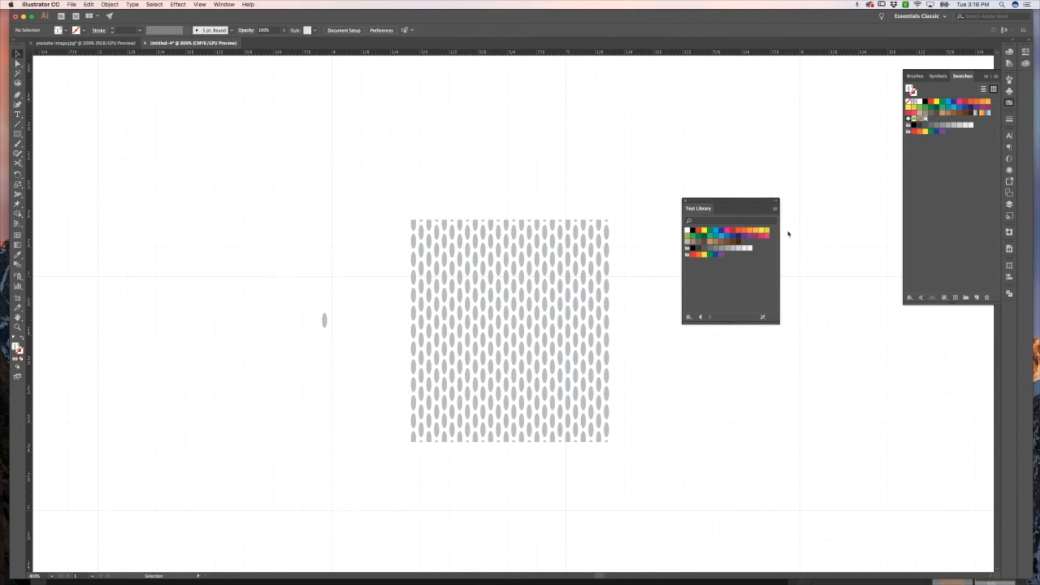
pyautogui.moveTo(740, 235)
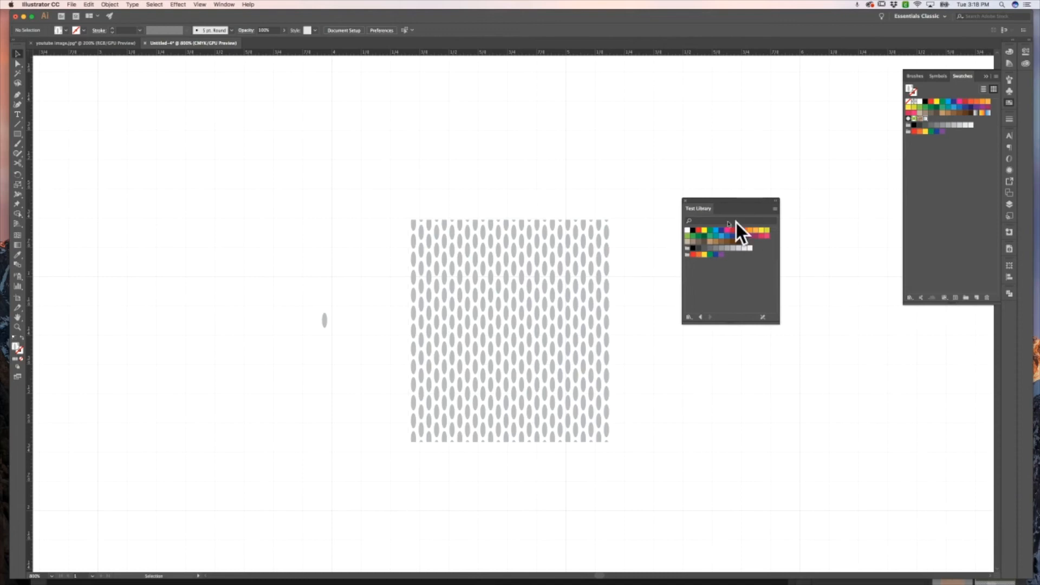
pyautogui.moveTo(631, 274)
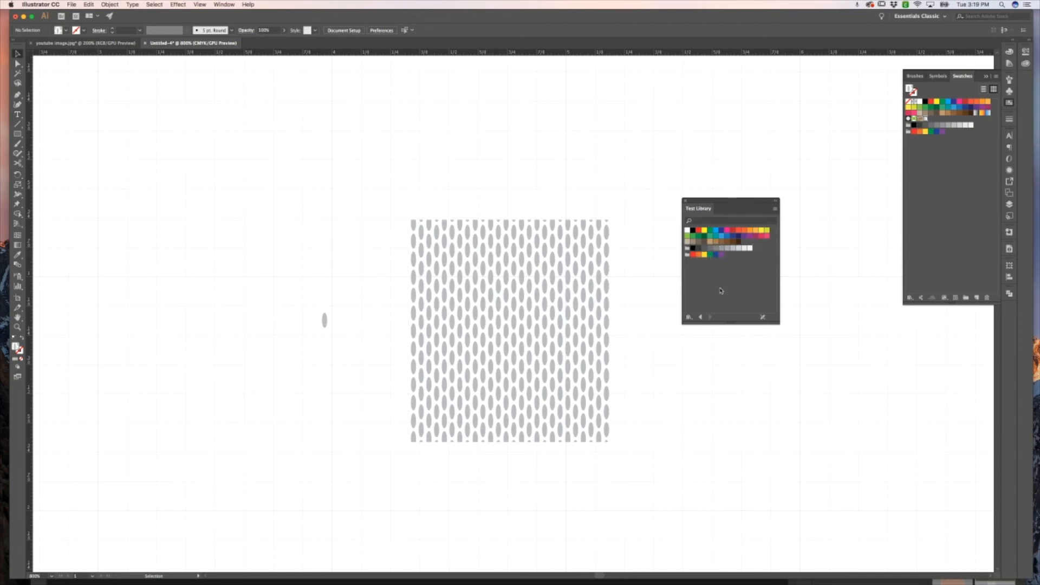
# Step: Save the swatches as an AI-format library named 'Test Library' in the Swatches folder
pyautogui.click(983, 88)
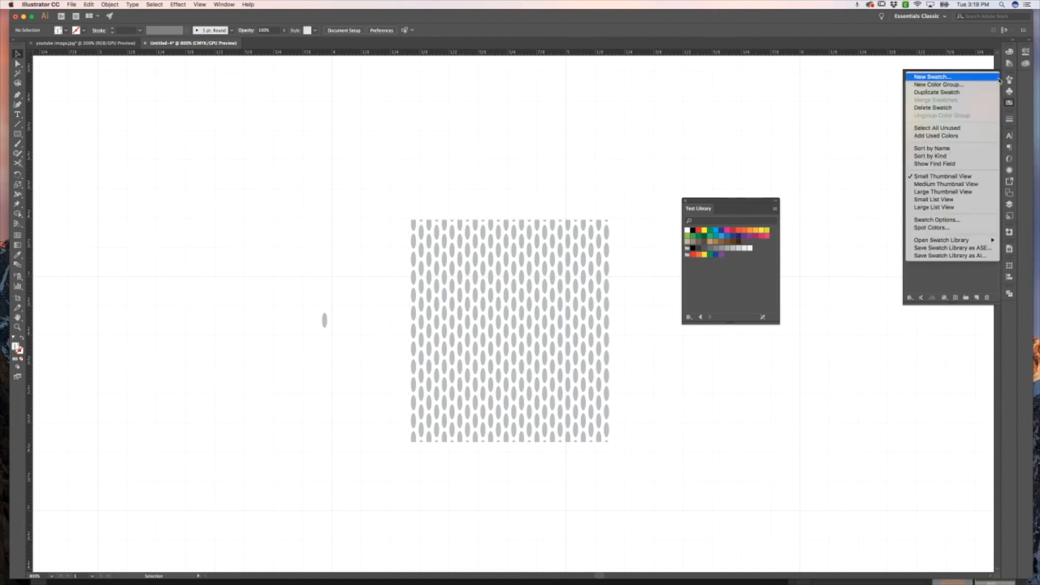
pyautogui.moveTo(952, 256)
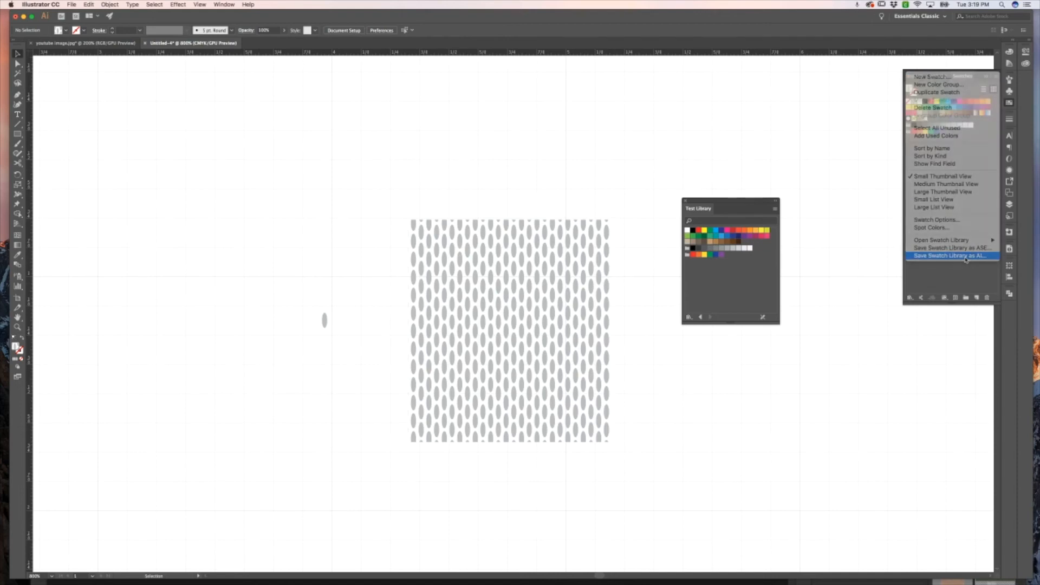
pyautogui.click(950, 256)
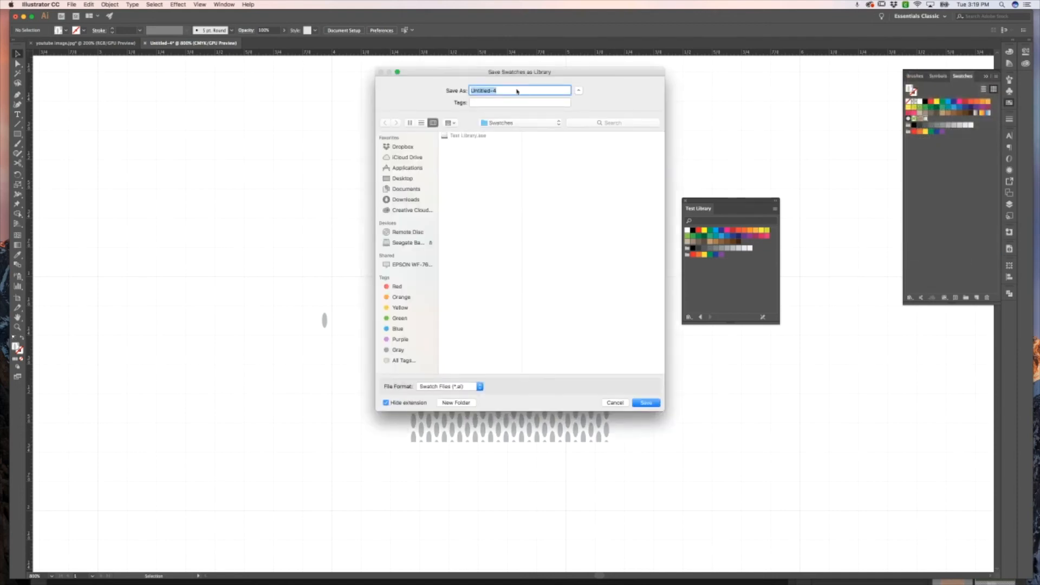
pyautogui.write('Test Li')
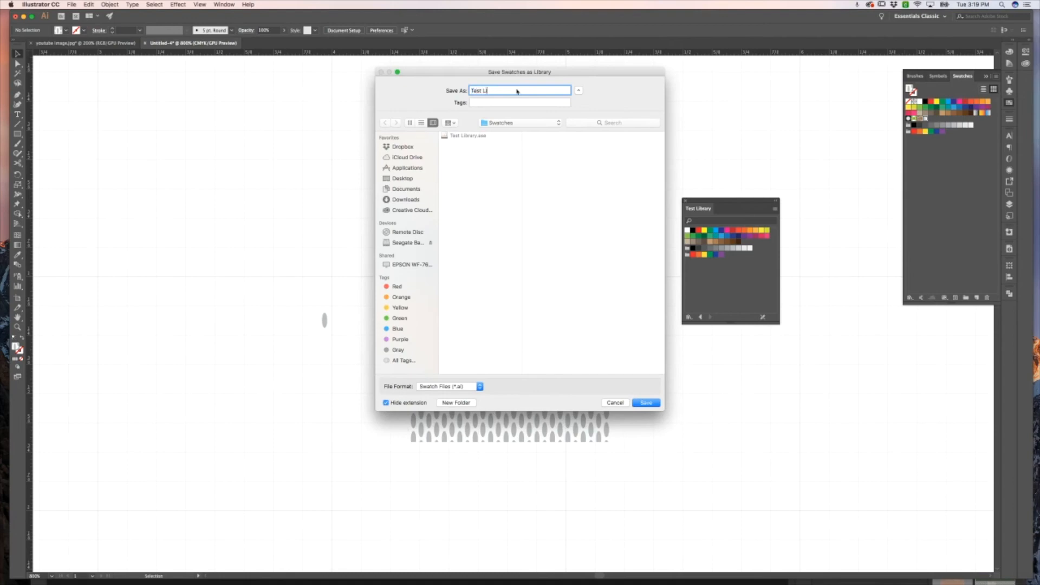
pyautogui.write('brary')
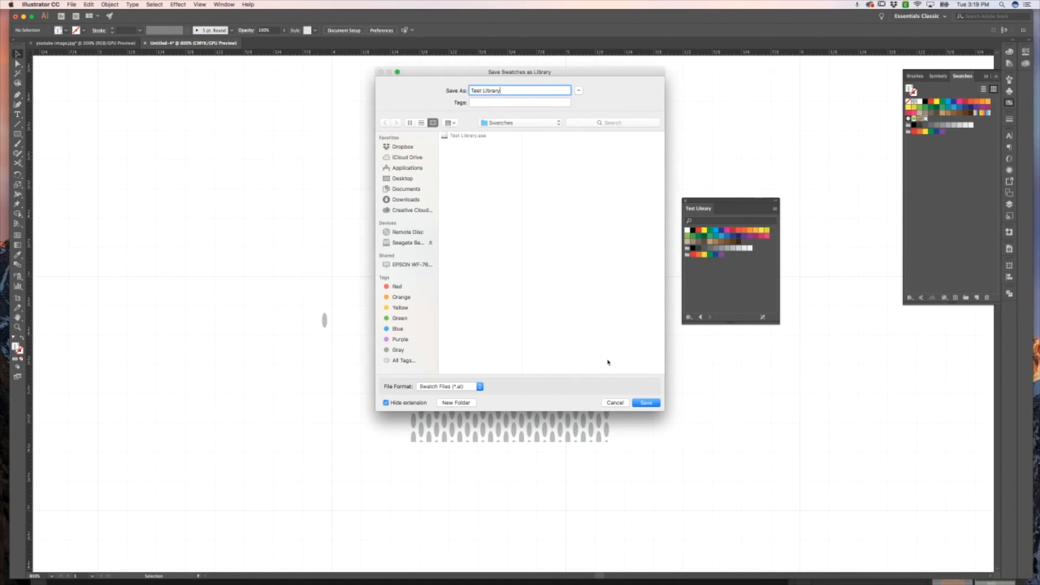
pyautogui.click(644, 402)
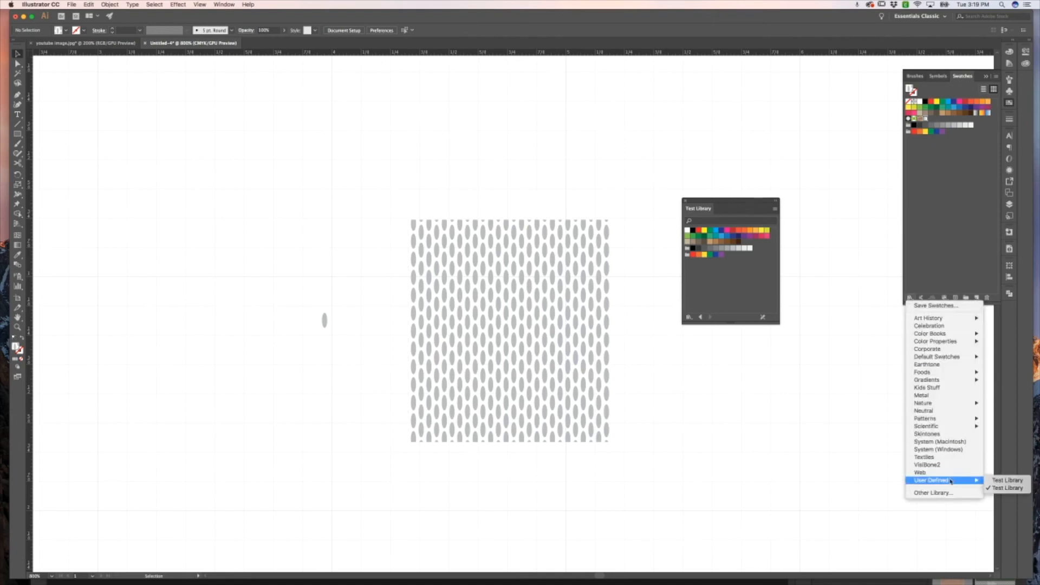
# Step: Load the user-defined Test Library as a second panel tab and reopen the Swatches panel menu
pyautogui.click(1006, 479)
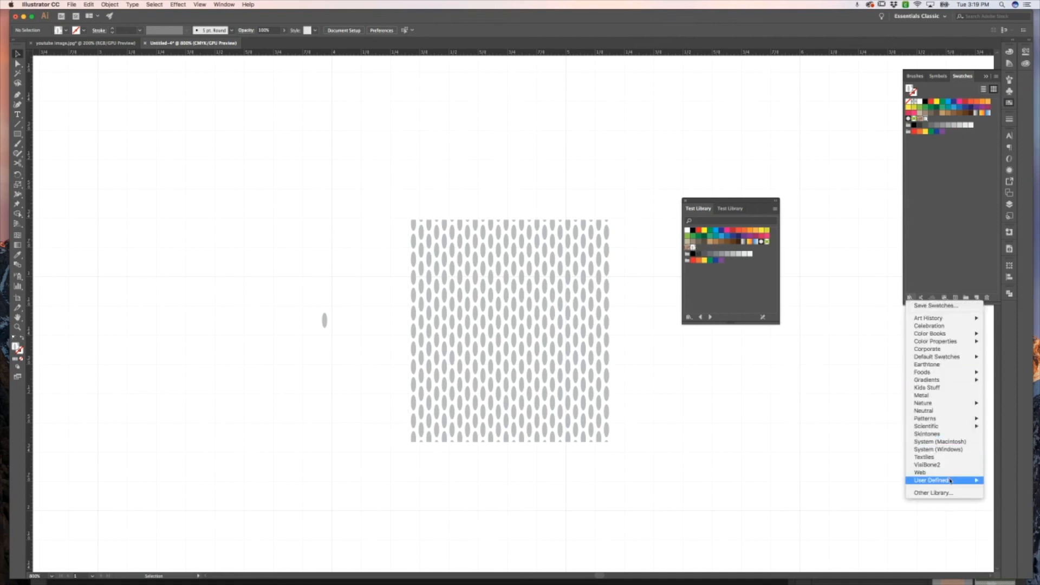
pyautogui.moveTo(782, 308)
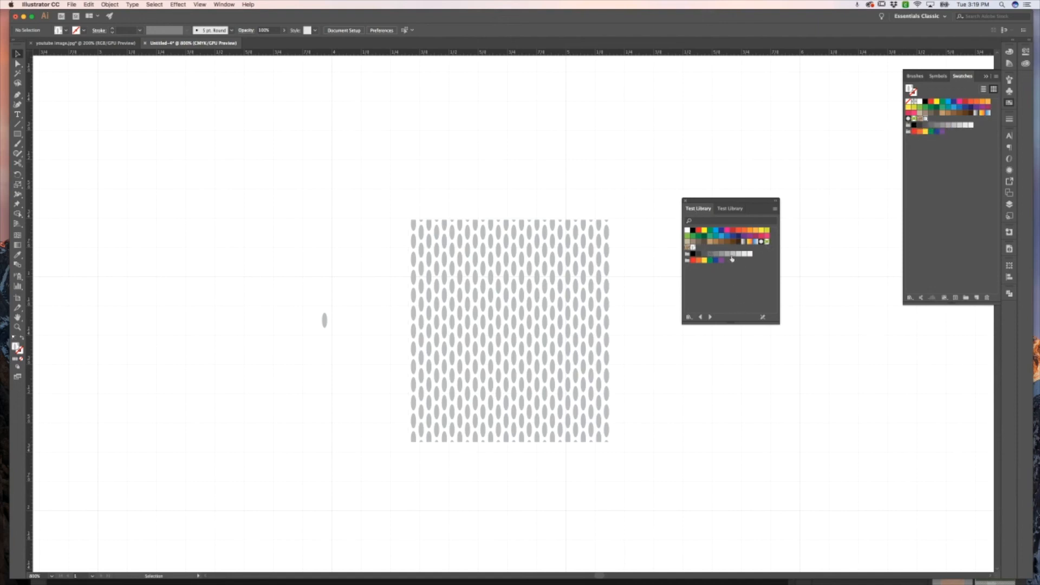
pyautogui.moveTo(733, 257)
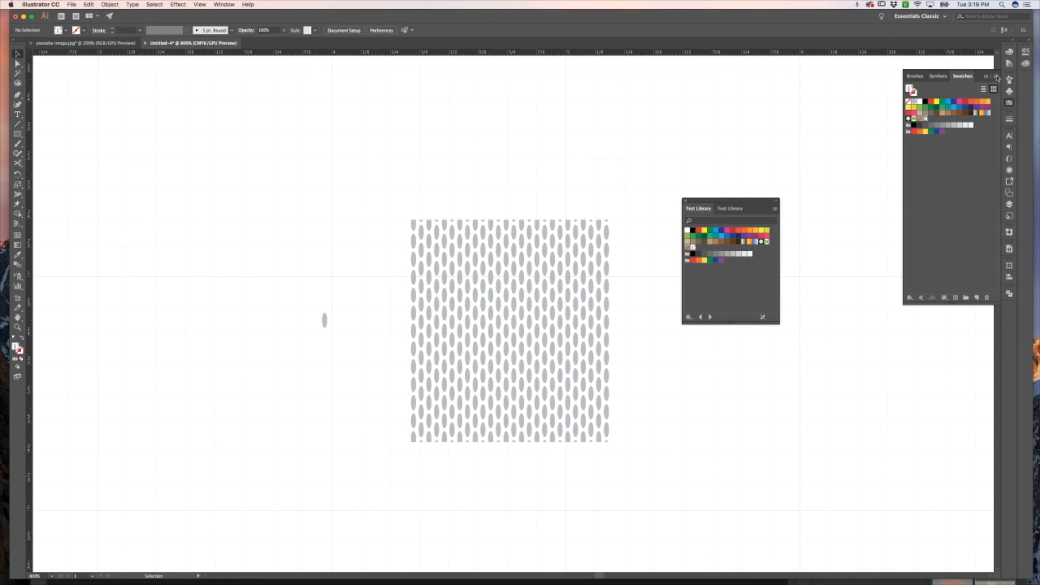
pyautogui.click(996, 78)
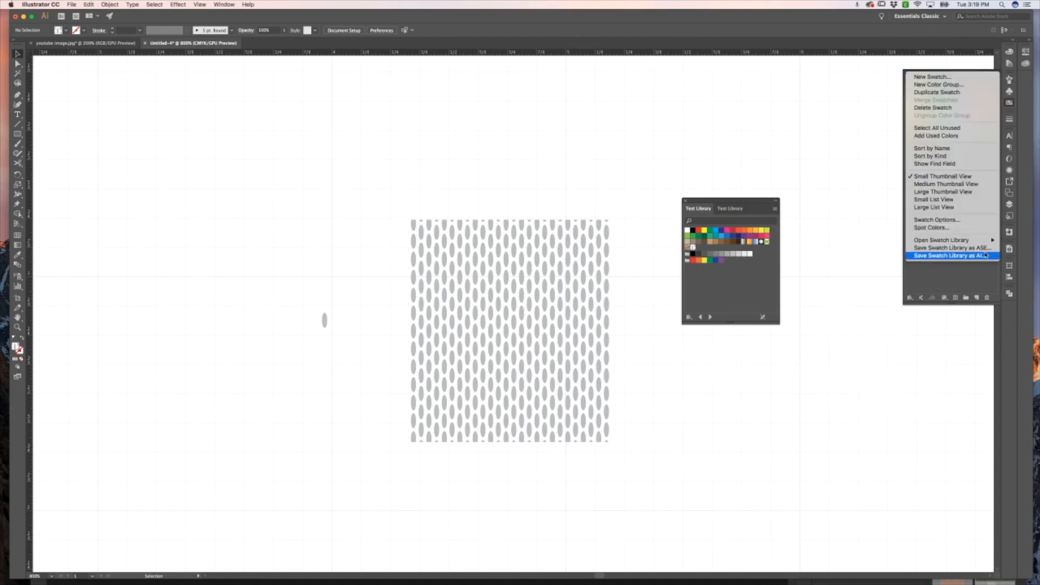